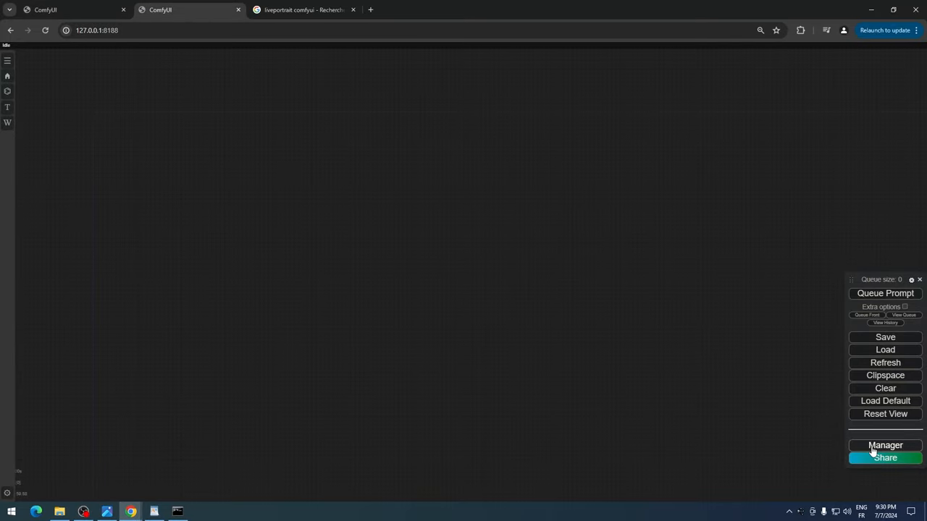
- Install the ComfyUI-LivePortraitKJ node pack from the Custom Nodes Manager, searching 'live'
{"action": "left_click", "coordinate": [884, 446]}
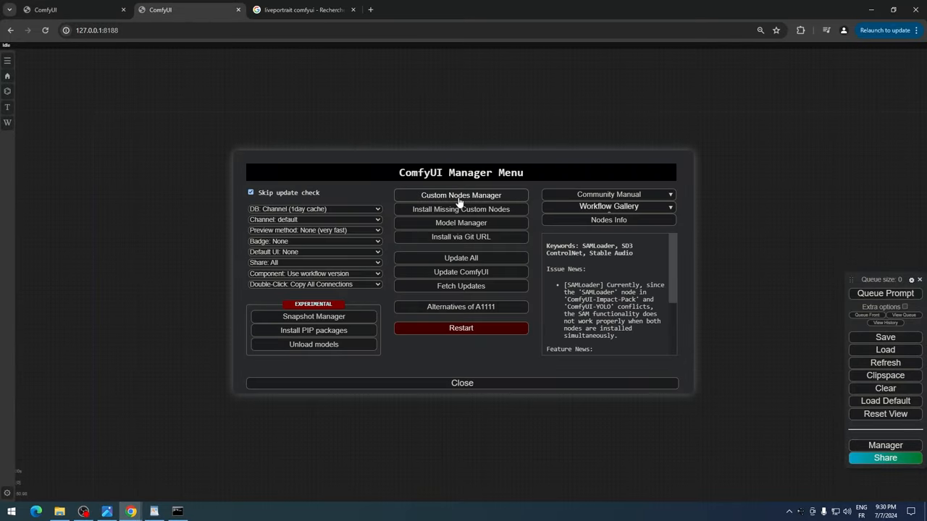
{"action": "left_click", "coordinate": [460, 194]}
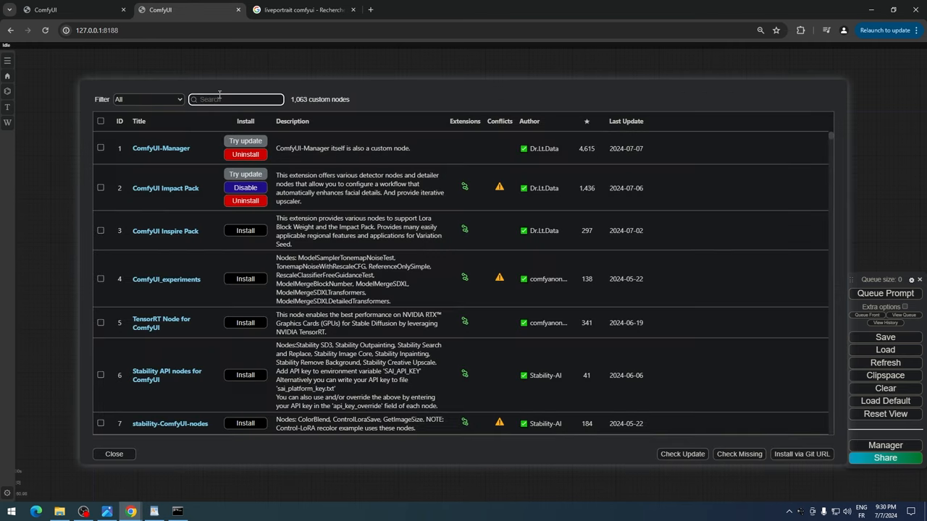
{"action": "type", "text": "live"}
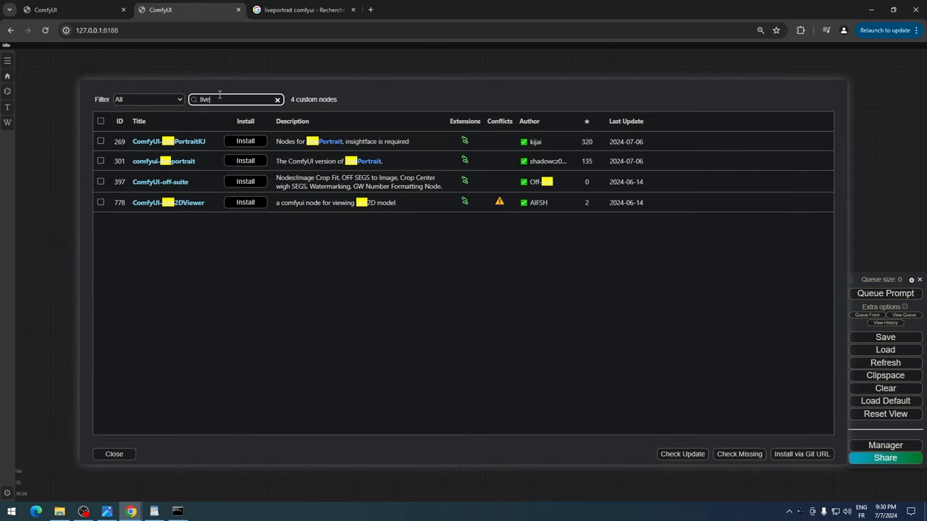
{"action": "left_click", "coordinate": [245, 142]}
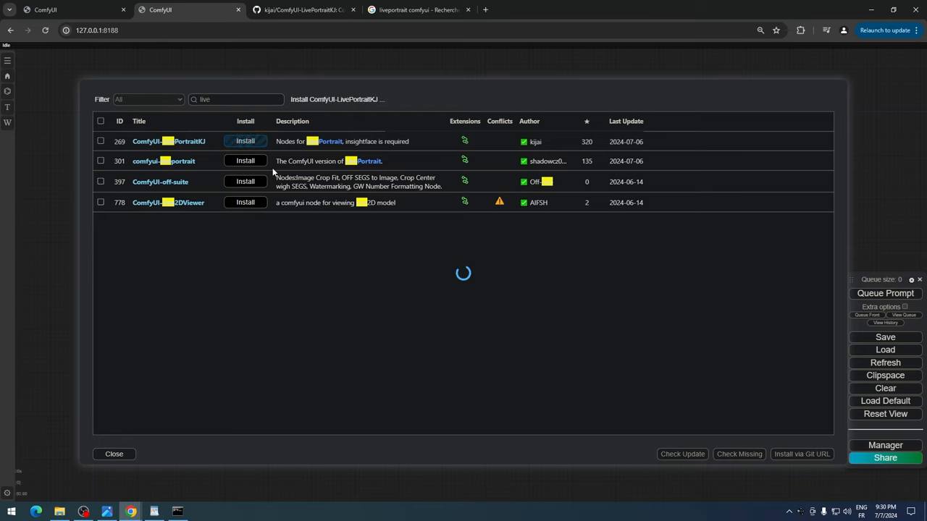
- Restart the ComfyUI server and confirm the reboot so the new nodes load
{"action": "left_click", "coordinate": [162, 455]}
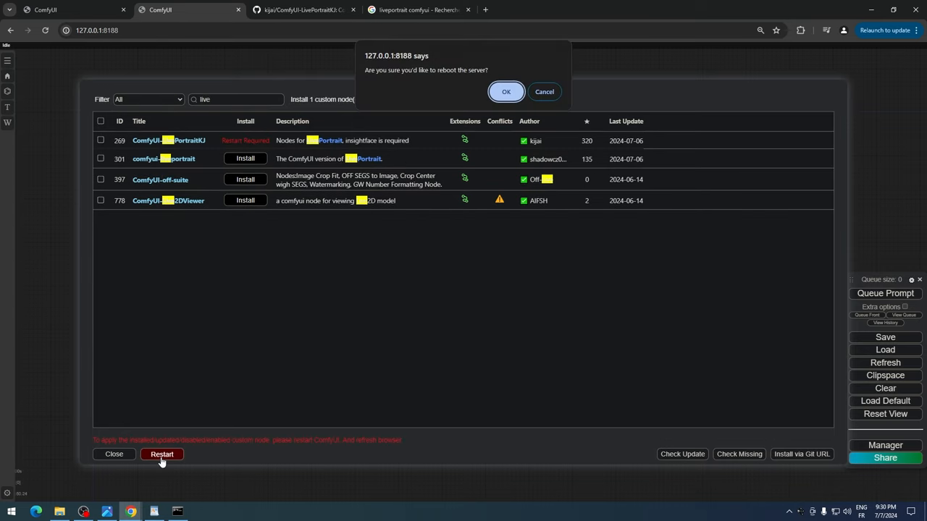
{"action": "left_click", "coordinate": [507, 91]}
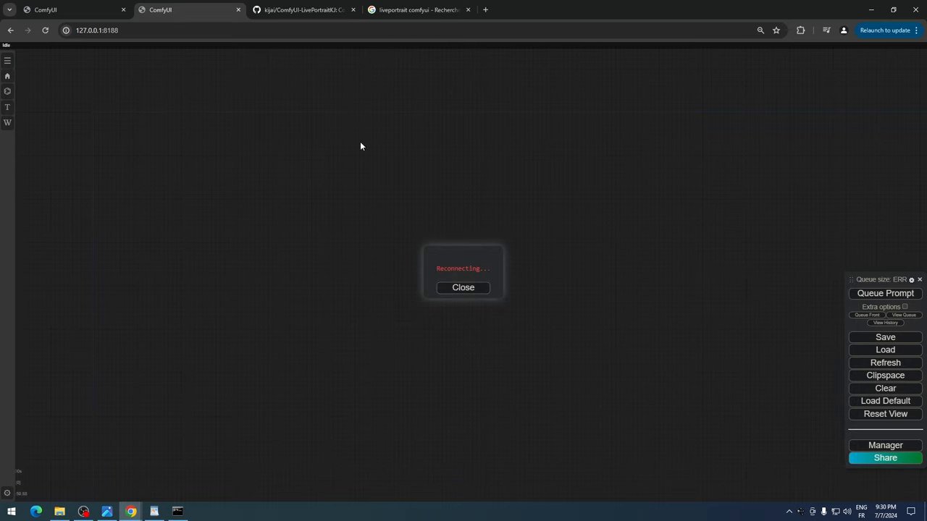
{"action": "left_click", "coordinate": [301, 9]}
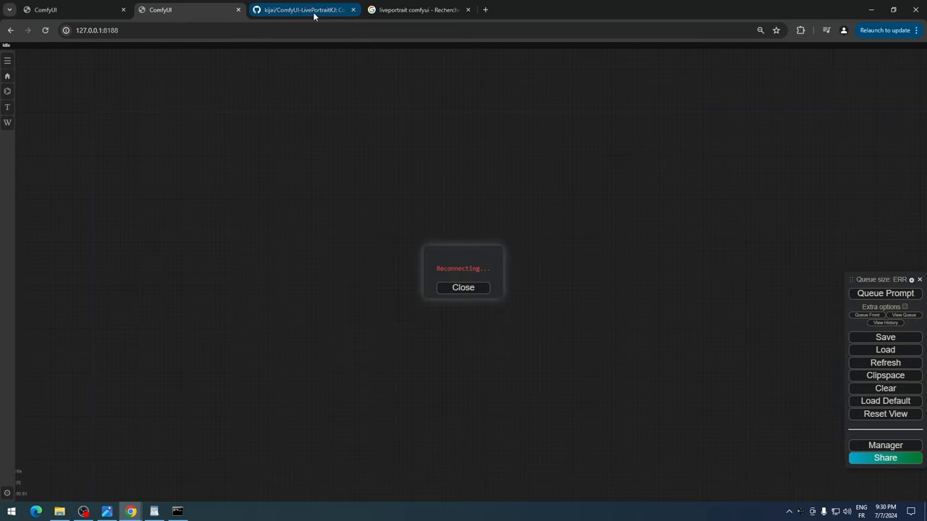
- Read the LivePortraitKJ README model notes and follow its huggingface safetensors link
{"action": "left_click", "coordinate": [302, 8]}
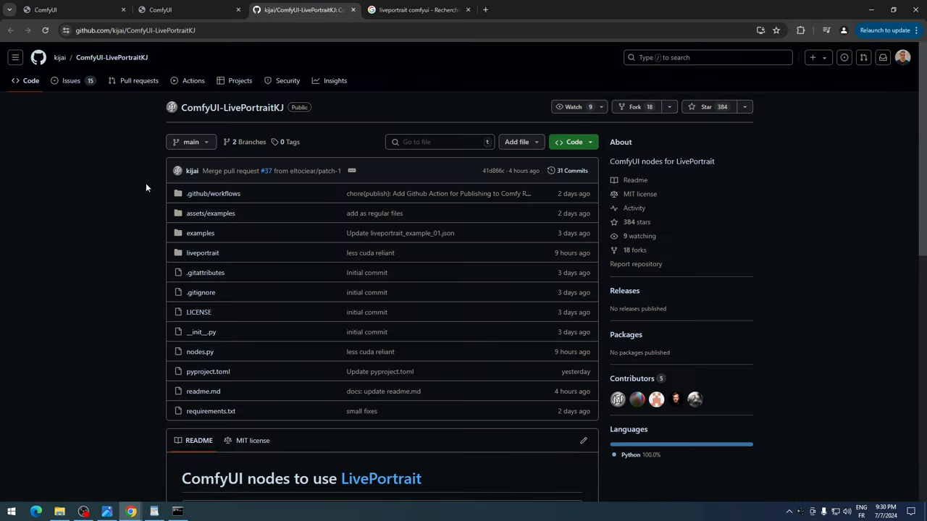
{"action": "scroll", "scroll_direction": "down", "scroll_amount": 3}
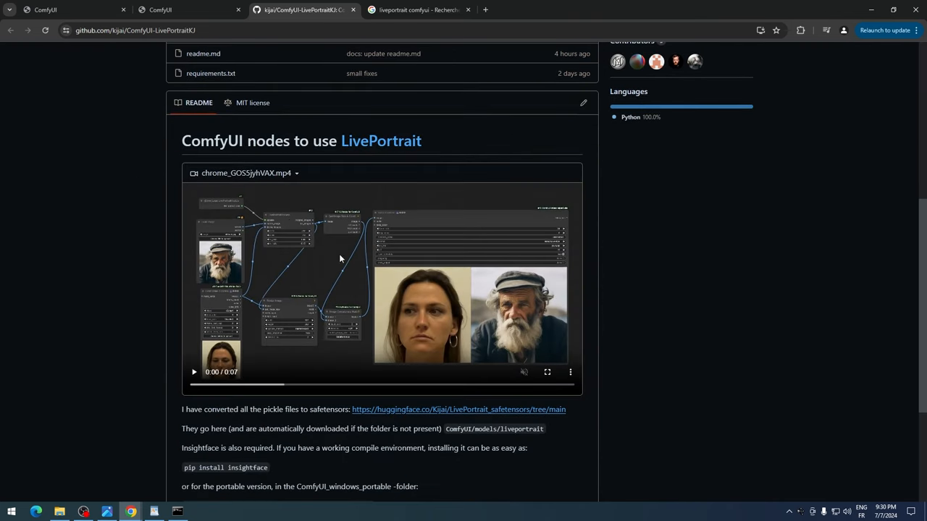
{"action": "left_click", "coordinate": [547, 370]}
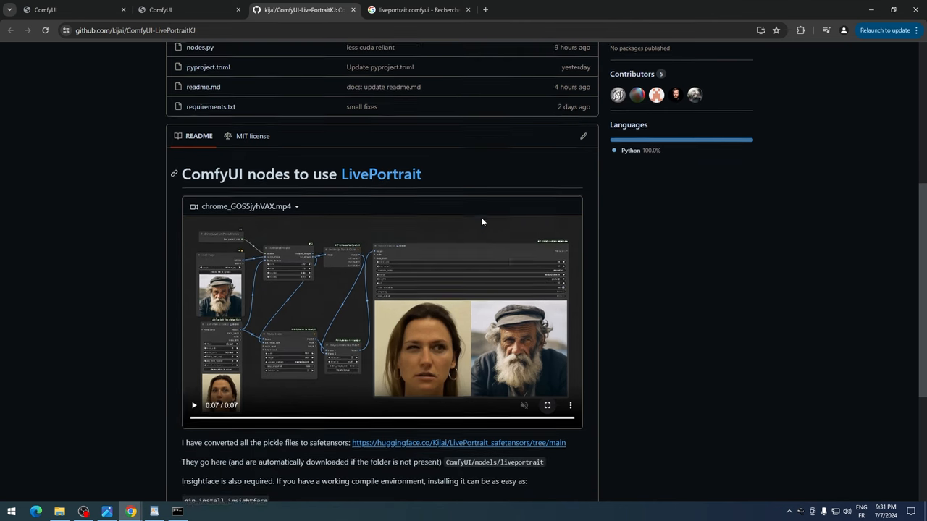
{"action": "scroll", "scroll_direction": "down", "scroll_amount": 3}
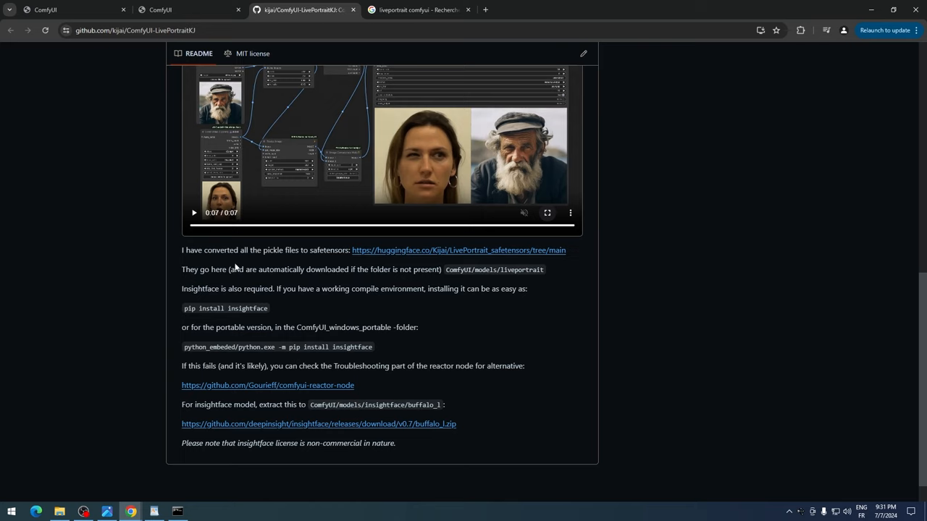
{"action": "mouse_move", "coordinate": [402, 255]}
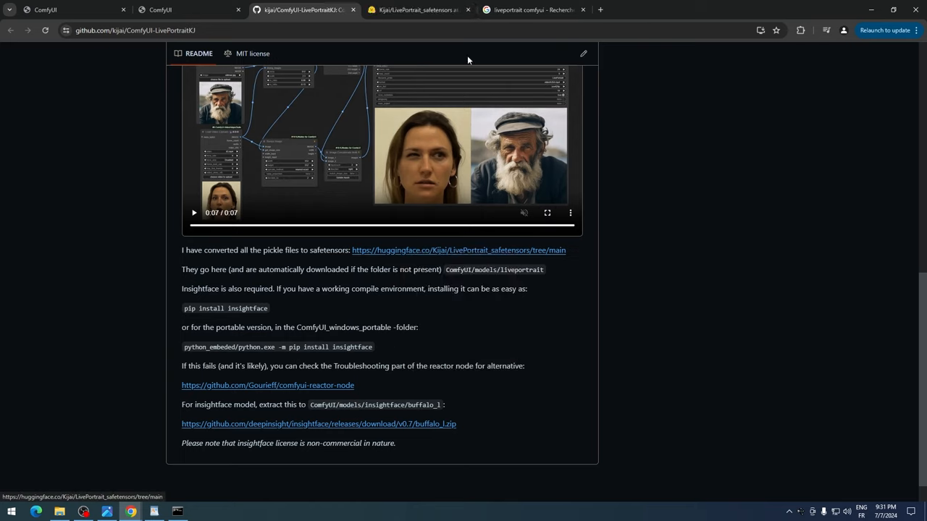
- Note the ComfyUI/models/liveportrait target folder from the README and return to the file list
{"action": "left_click", "coordinate": [417, 9]}
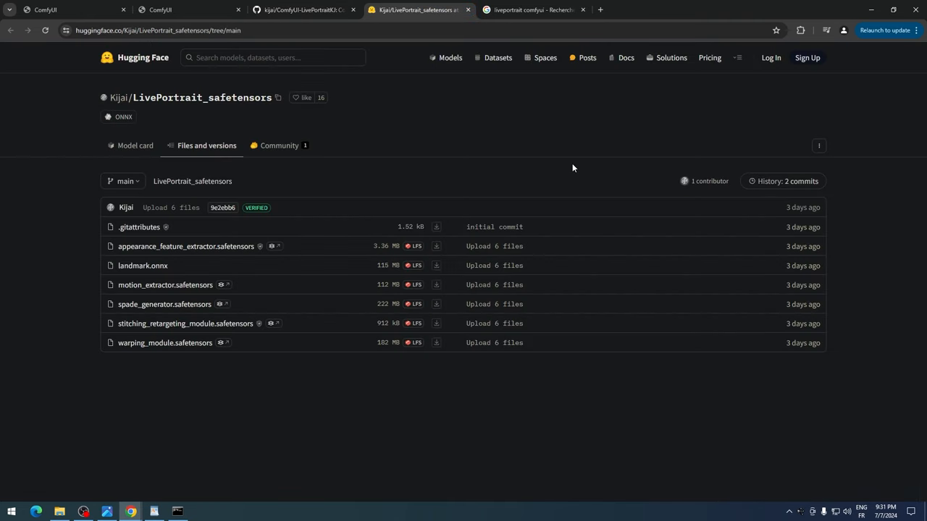
{"action": "mouse_move", "coordinate": [397, 252]}
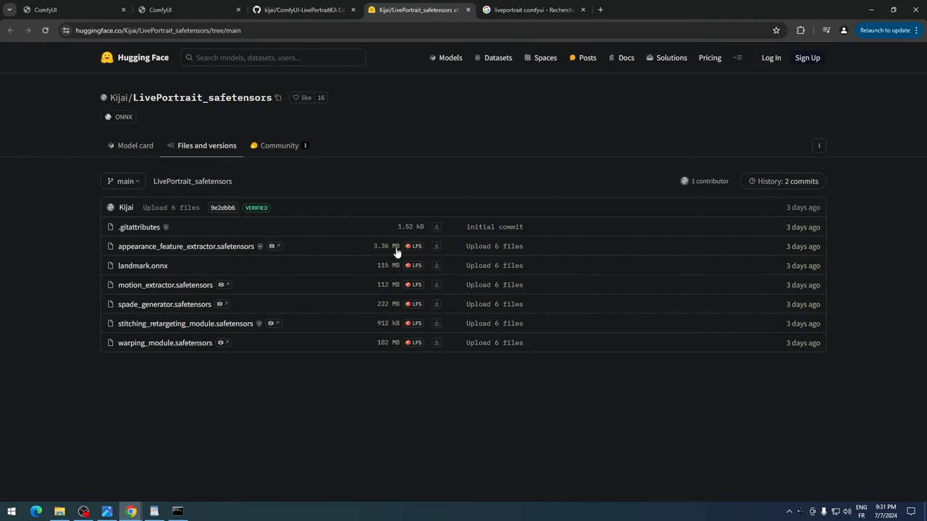
{"action": "left_click", "coordinate": [304, 9]}
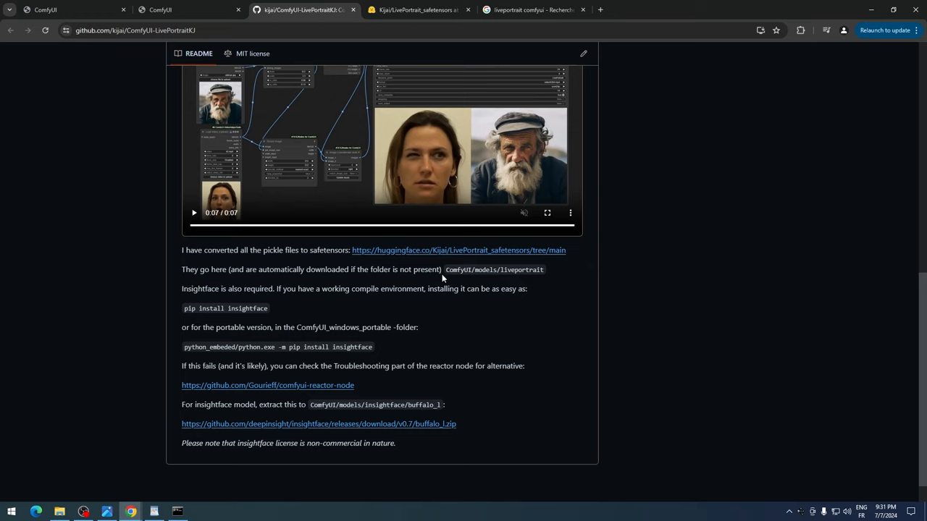
{"action": "double_click", "coordinate": [494, 269]}
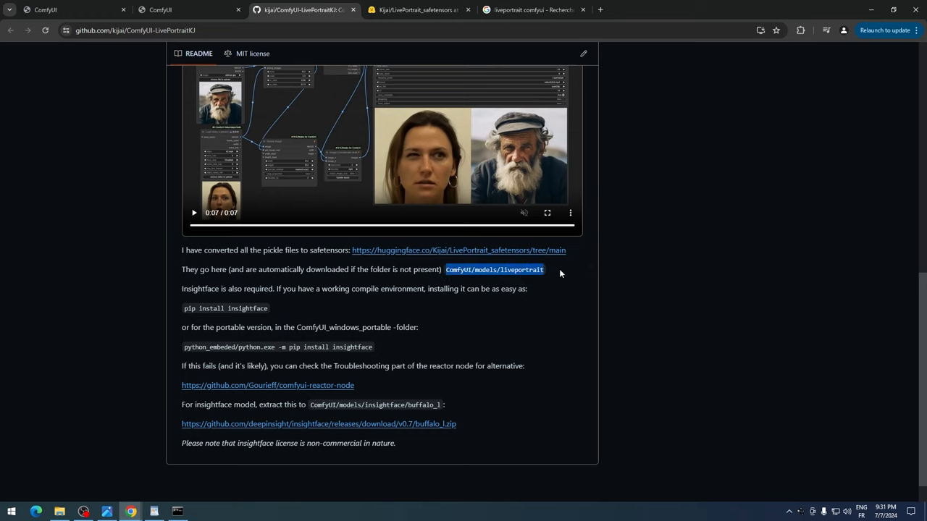
{"action": "left_click", "coordinate": [417, 8]}
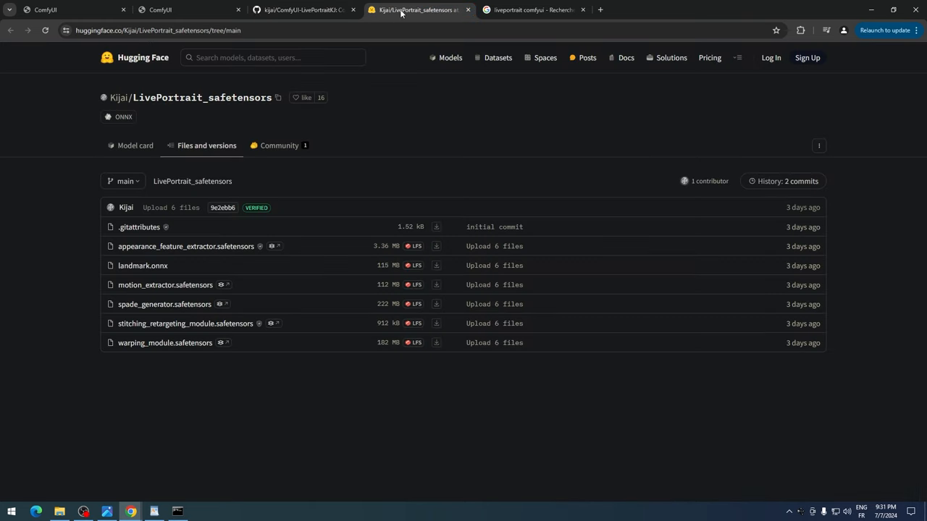
{"action": "mouse_move", "coordinate": [422, 253]}
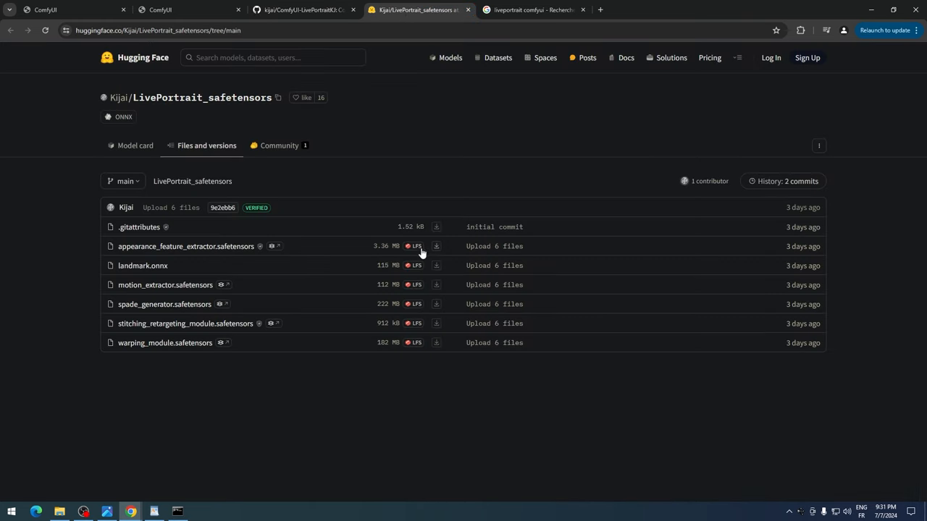
- Save appearance_feature_extractor and motion_extractor safetensors into ComfyUI/models/liveportrait
{"action": "left_click", "coordinate": [436, 246]}
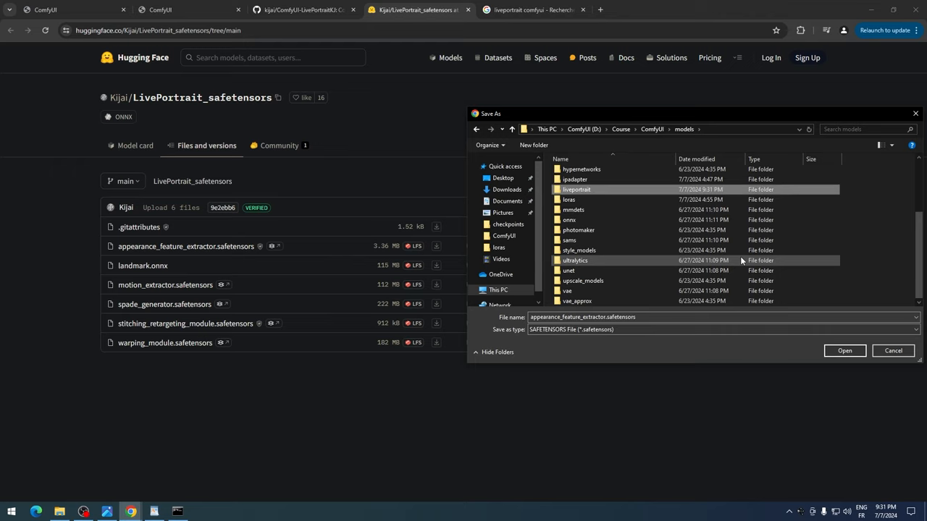
{"action": "left_click", "coordinate": [892, 351]}
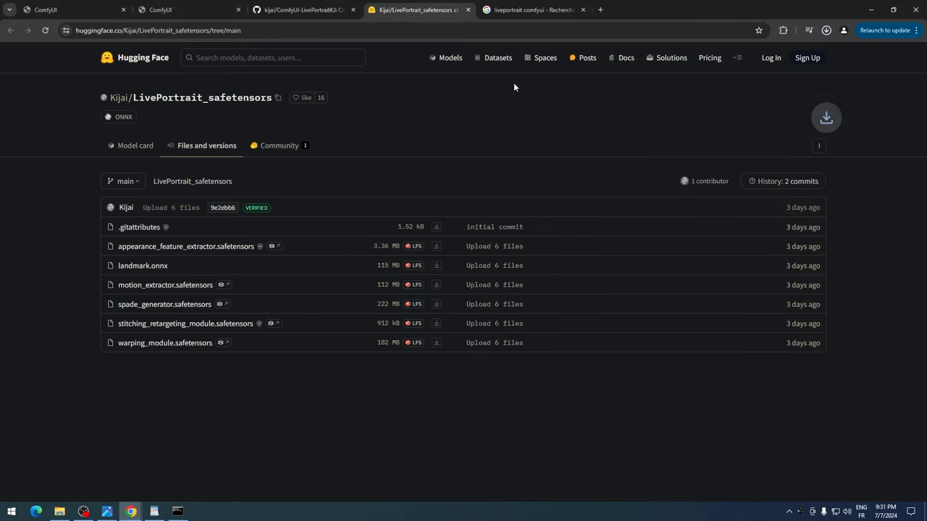
{"action": "mouse_move", "coordinate": [485, 324]}
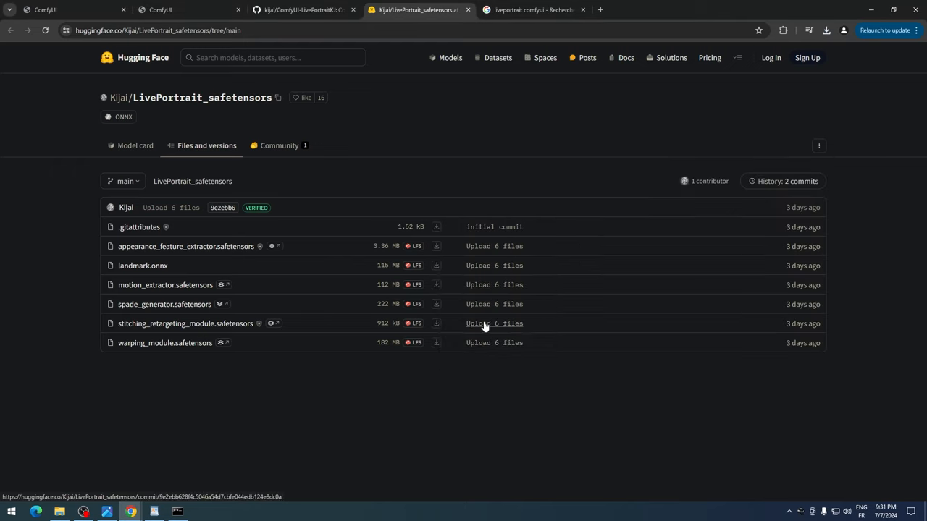
{"action": "left_click", "coordinate": [825, 30]}
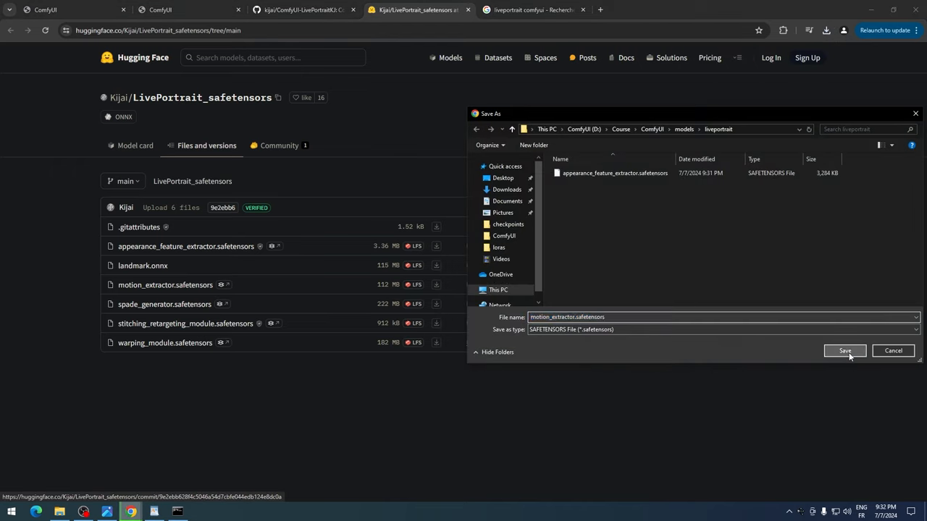
{"action": "left_click", "coordinate": [844, 352]}
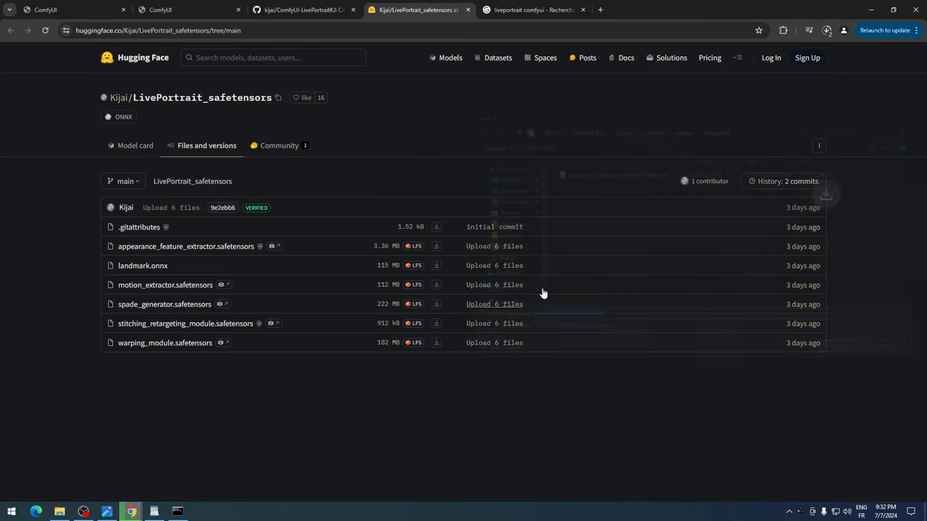
{"action": "right_click", "coordinate": [436, 342]}
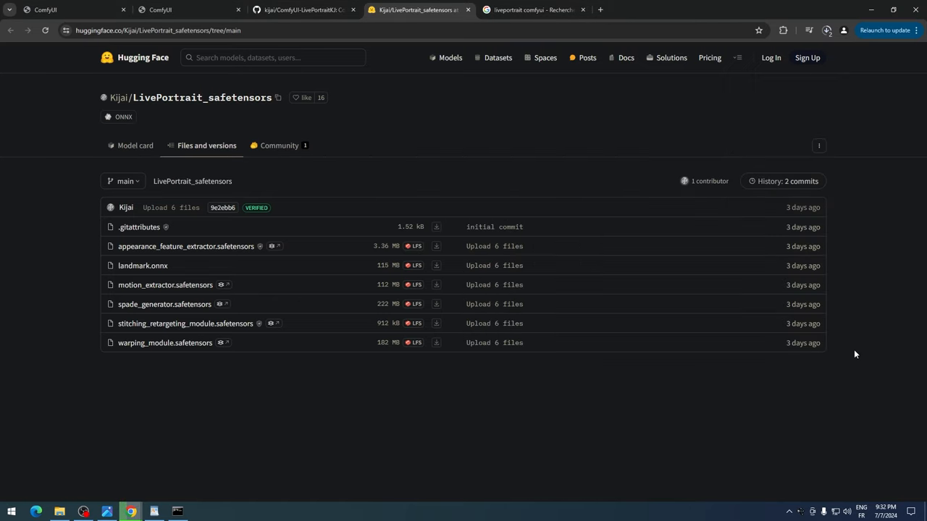
{"action": "left_click", "coordinate": [301, 9]}
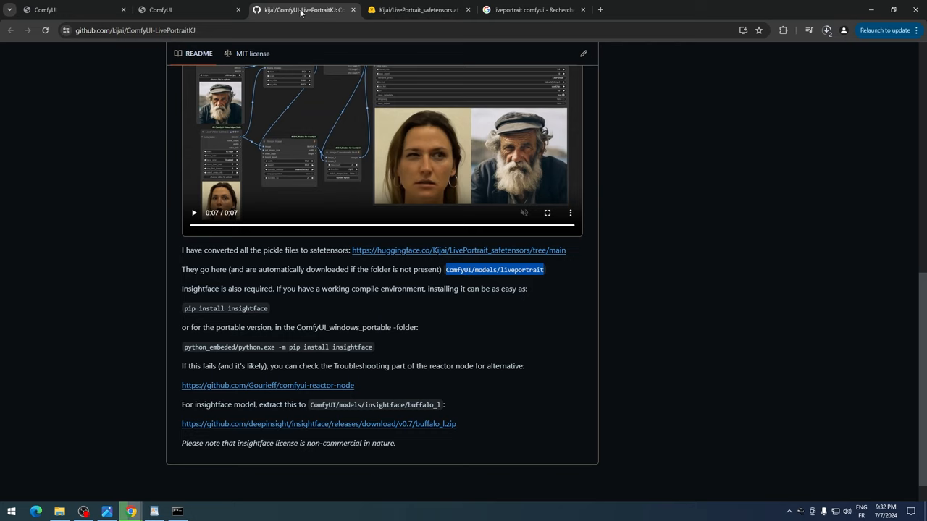
{"action": "mouse_move", "coordinate": [386, 287]}
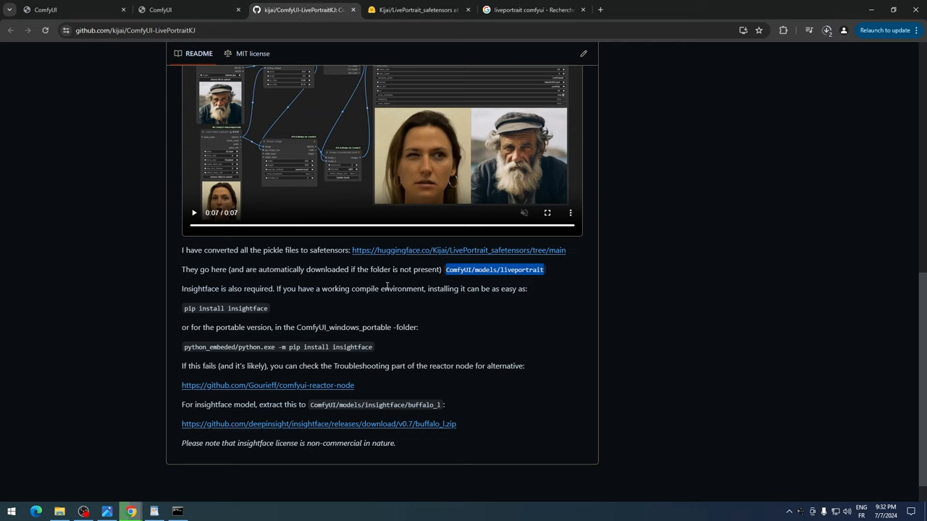
{"action": "mouse_move", "coordinate": [420, 291]}
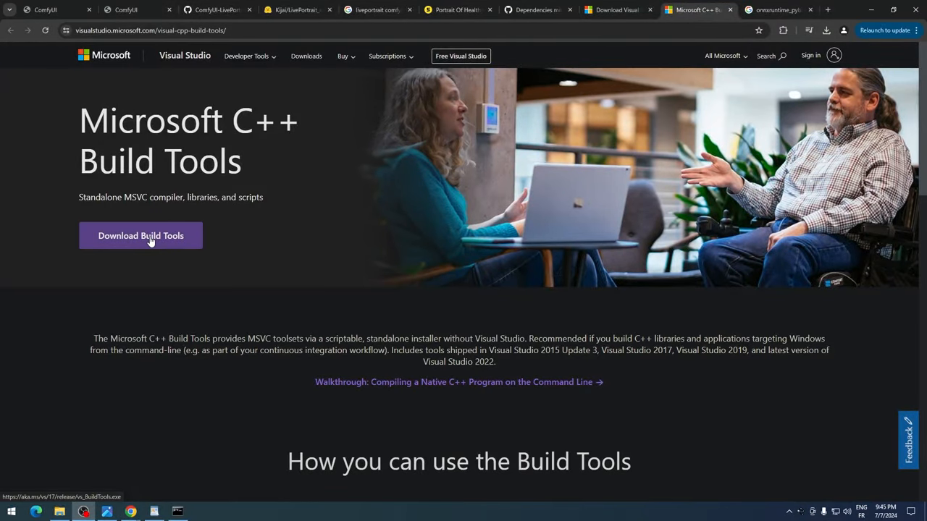
- Download the Build Tools installer and install the Desktop development with C++ workload
{"action": "left_click", "coordinate": [825, 29]}
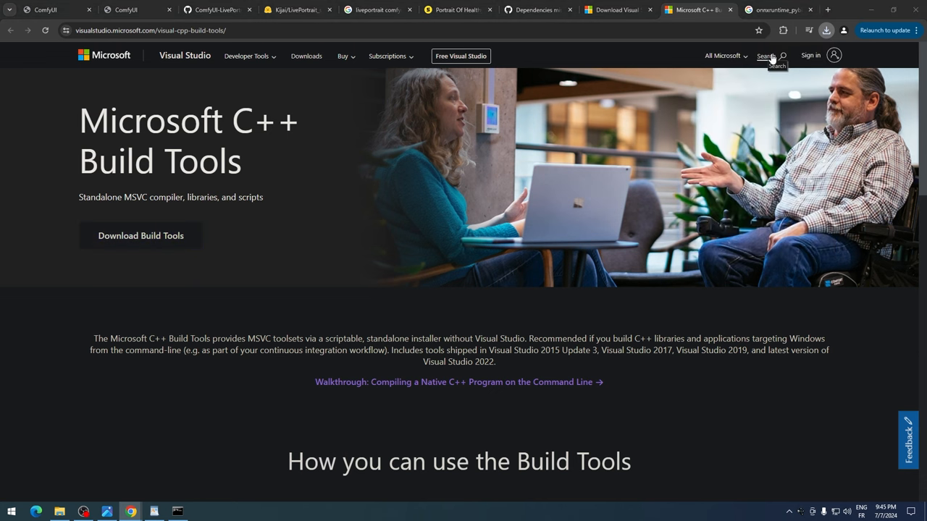
{"action": "left_click", "coordinate": [141, 235]}
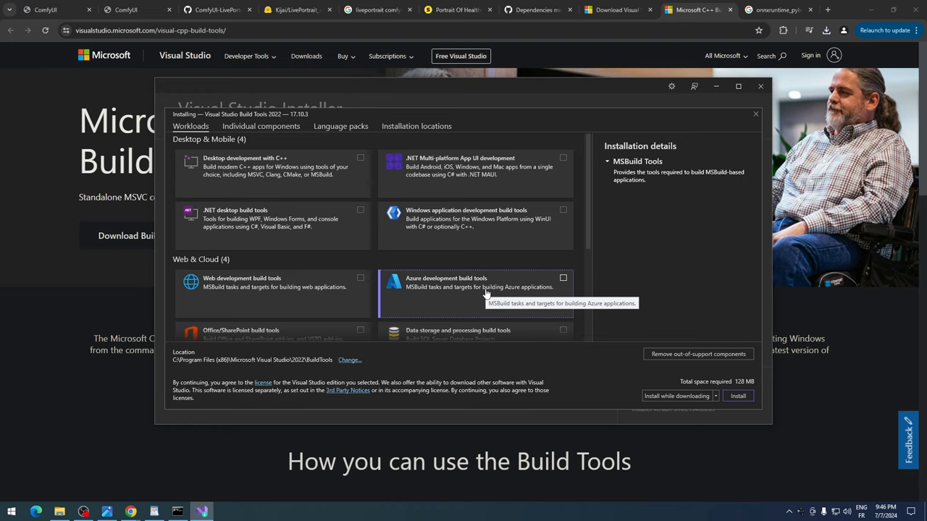
{"action": "left_click", "coordinate": [360, 158]}
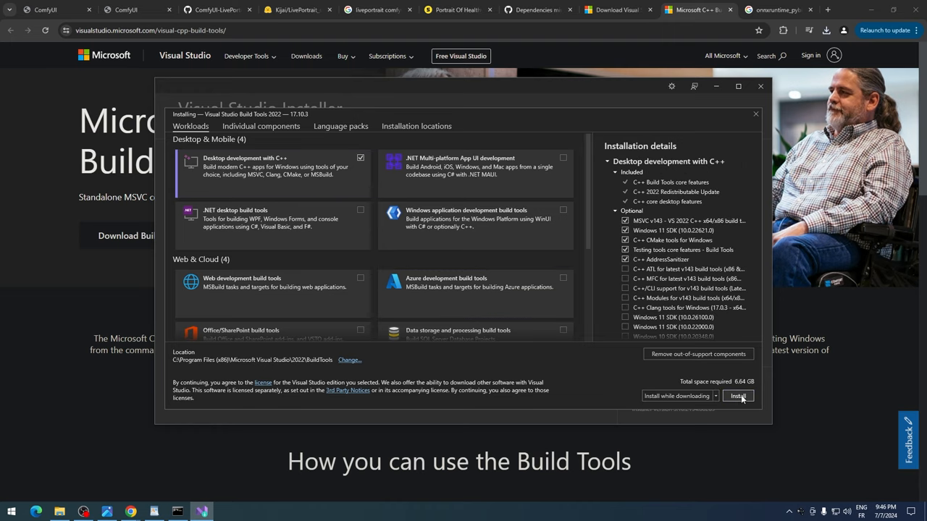
{"action": "left_click", "coordinate": [737, 396]}
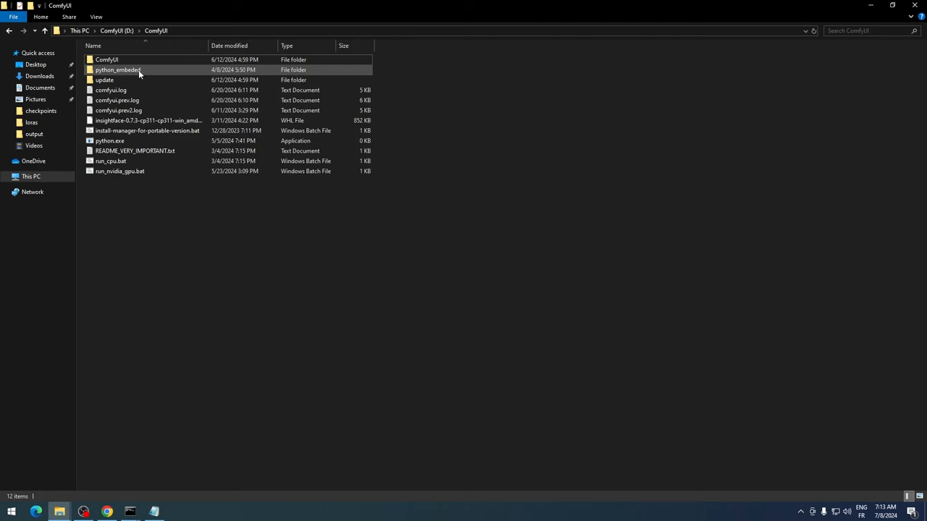
- Run python.exe --version in a command prompt inside python_embeded, confirming Python 3.11.8
{"action": "double_click", "coordinate": [119, 70]}
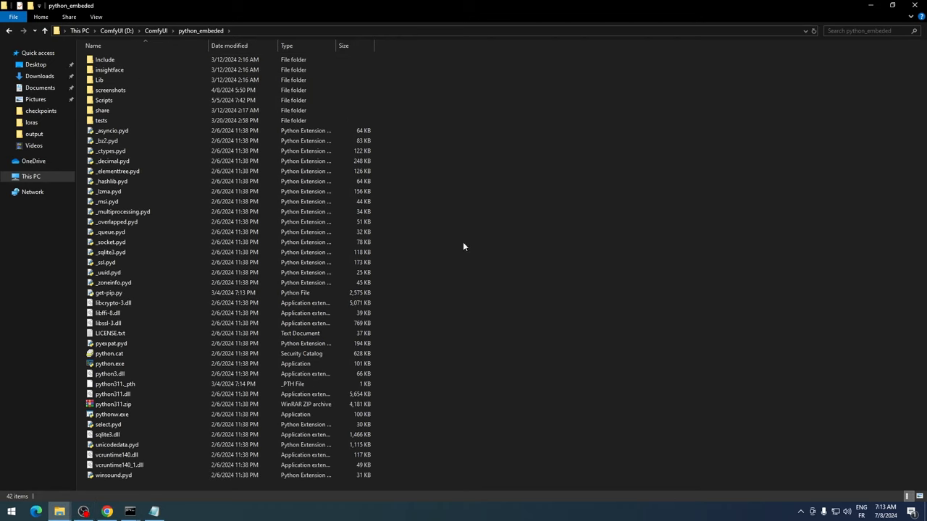
{"action": "left_click", "coordinate": [105, 100]}
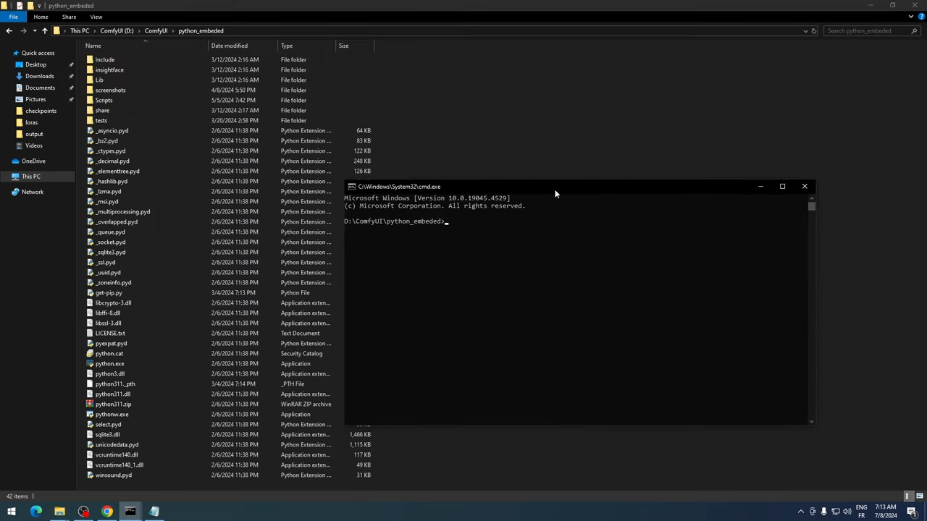
{"action": "type", "text": "python.exe"}
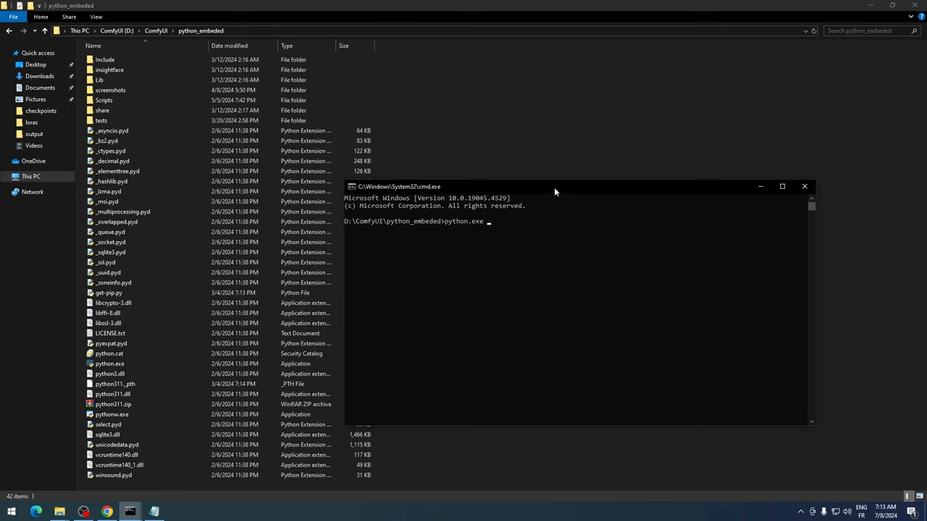
{"action": "type", "text": "--version"}
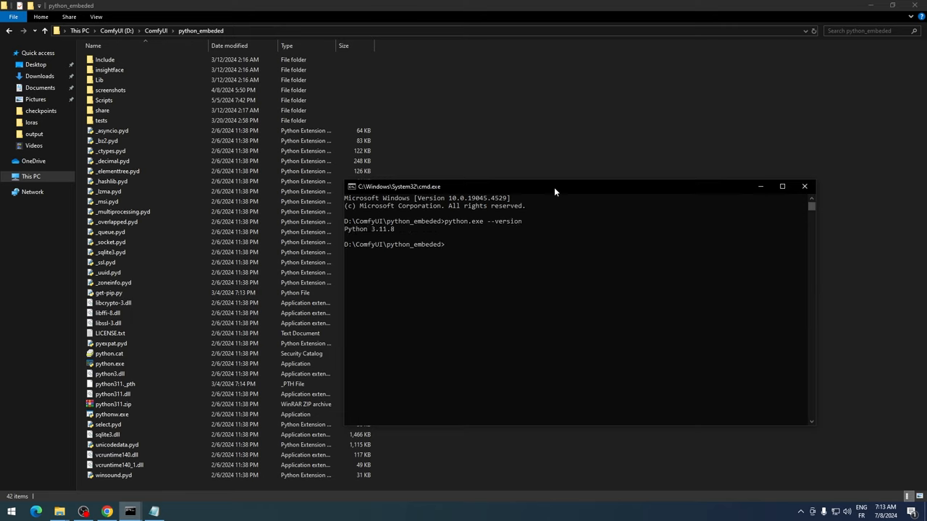
{"action": "mouse_move", "coordinate": [394, 228]}
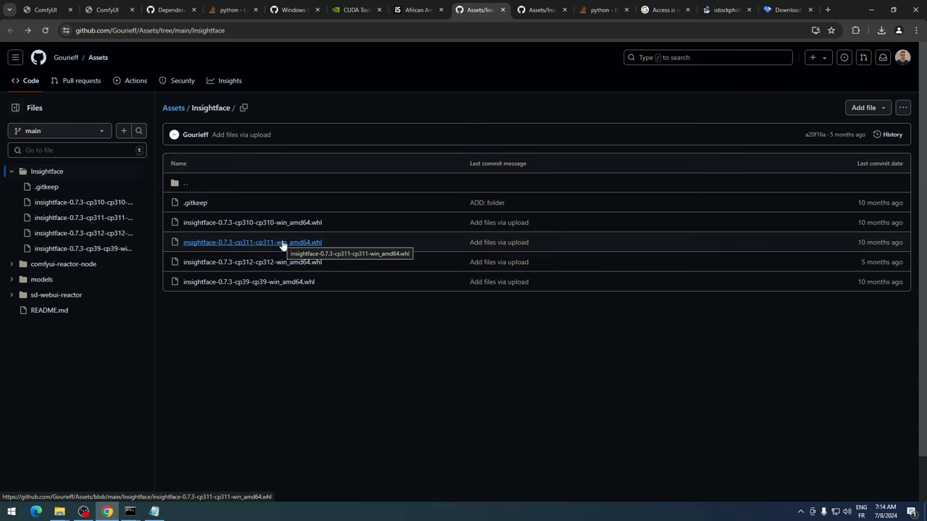
- Download the insightface 0.7.3 cp311 wheel from GitHub into python_embeded
{"action": "left_click", "coordinate": [252, 242]}
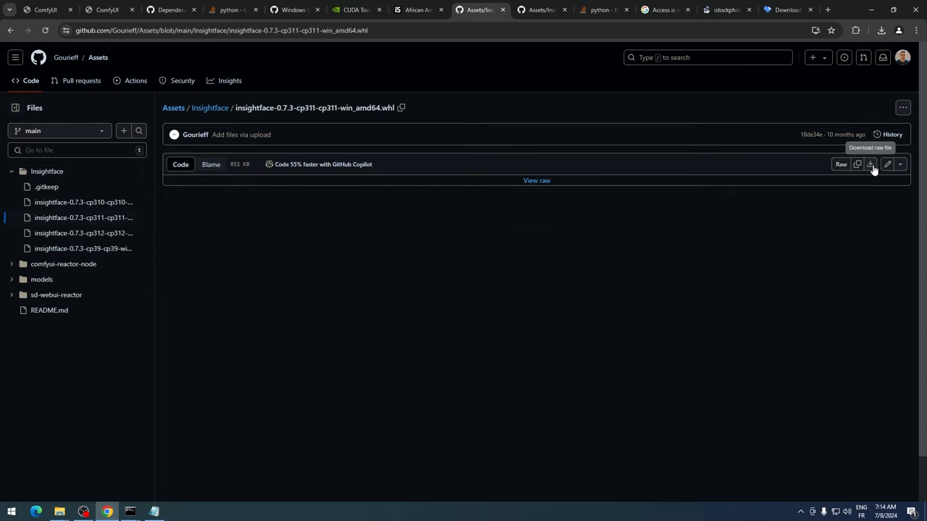
{"action": "left_click", "coordinate": [881, 30]}
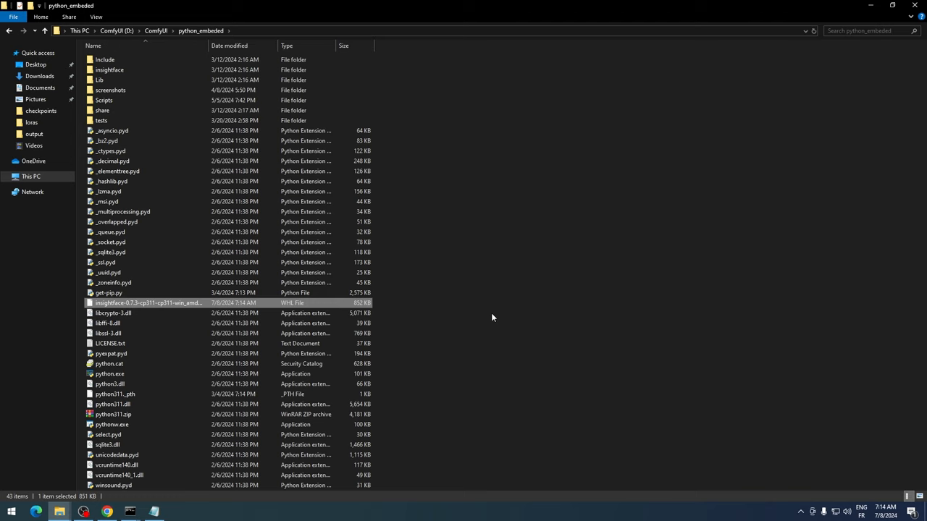
- Create a new text document renamed insightface.bat in python_embeded and open it for editing
{"action": "right_click", "coordinate": [492, 318]}
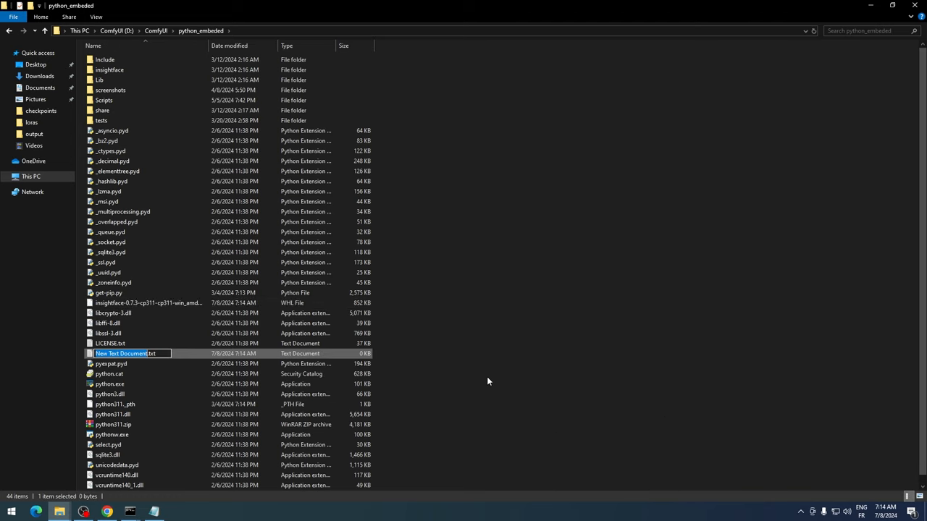
{"action": "type", "text": "insightface.bat"}
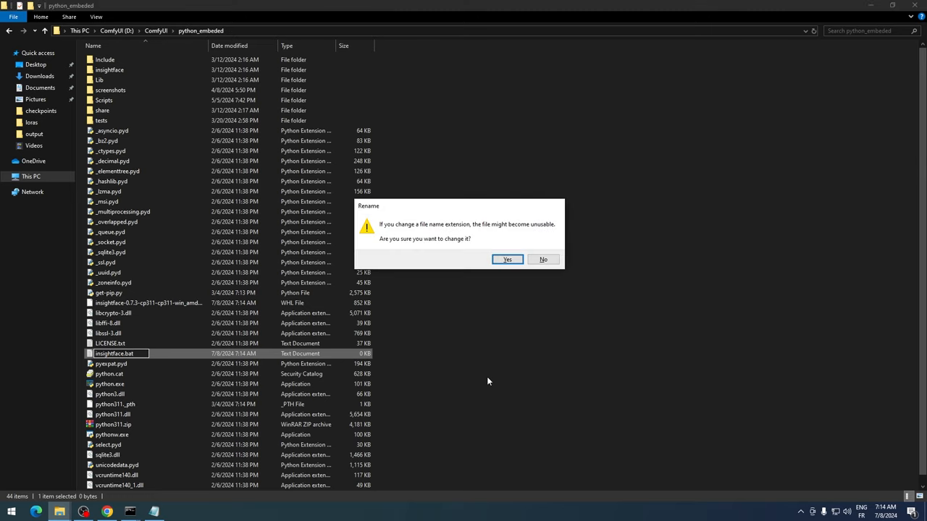
{"action": "left_click", "coordinate": [507, 259]}
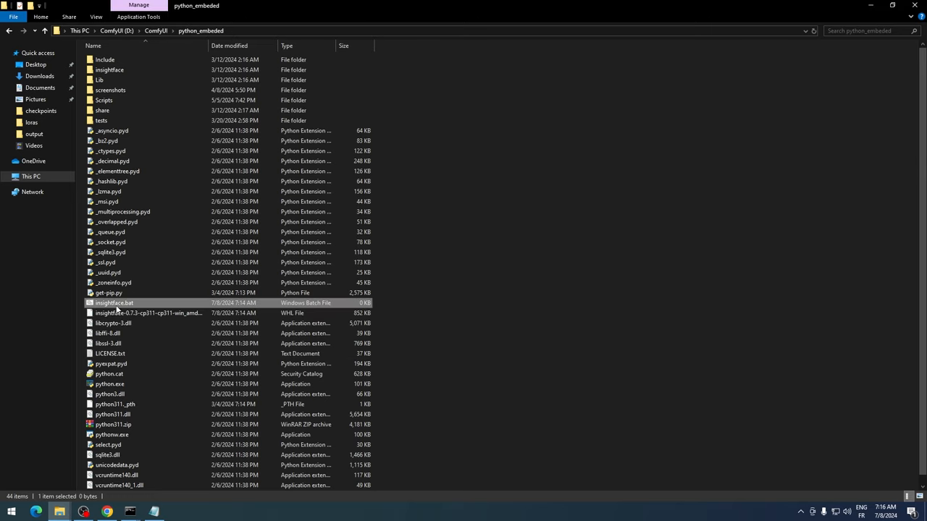
{"action": "right_click", "coordinate": [114, 303]}
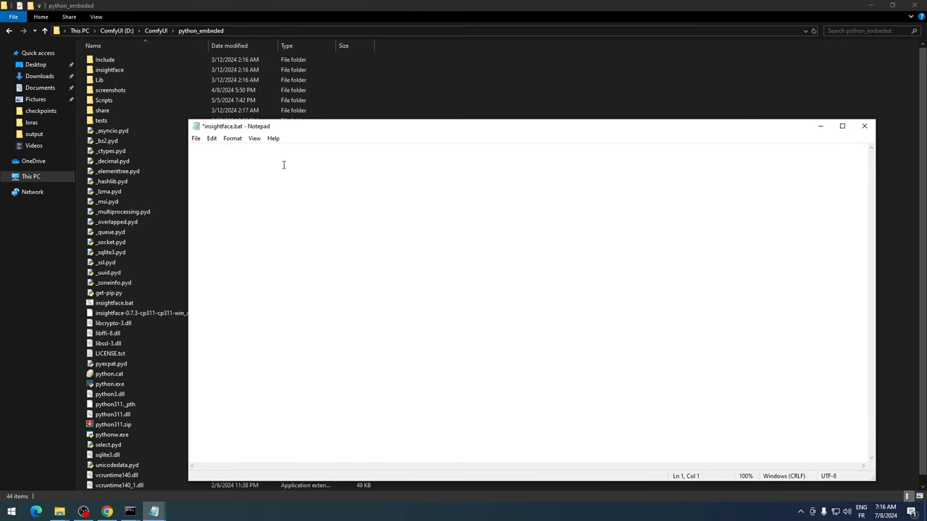
- Write the line running python_embeded\python.exe -m pip install -U pip
{"action": "type", "text": "D:\\ComfyUI\\python_embeded"}
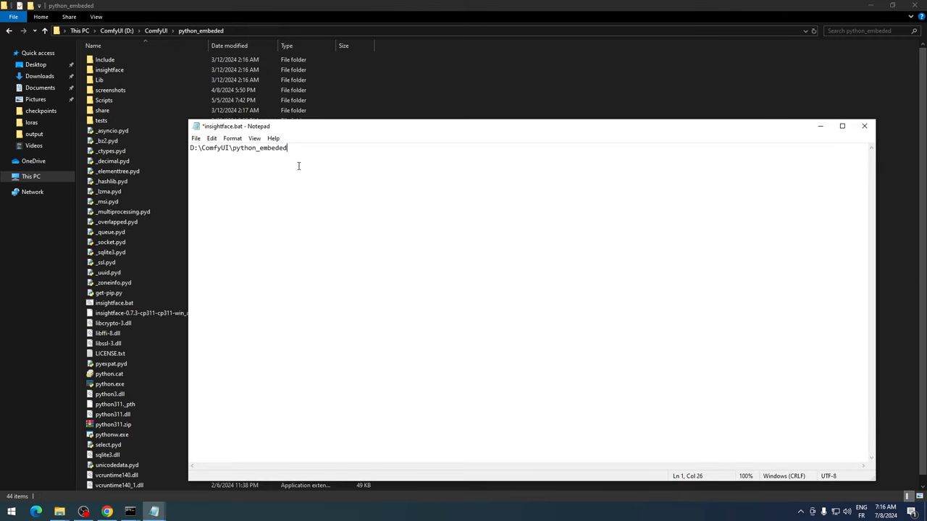
{"action": "type", "text": "\\pytho"}
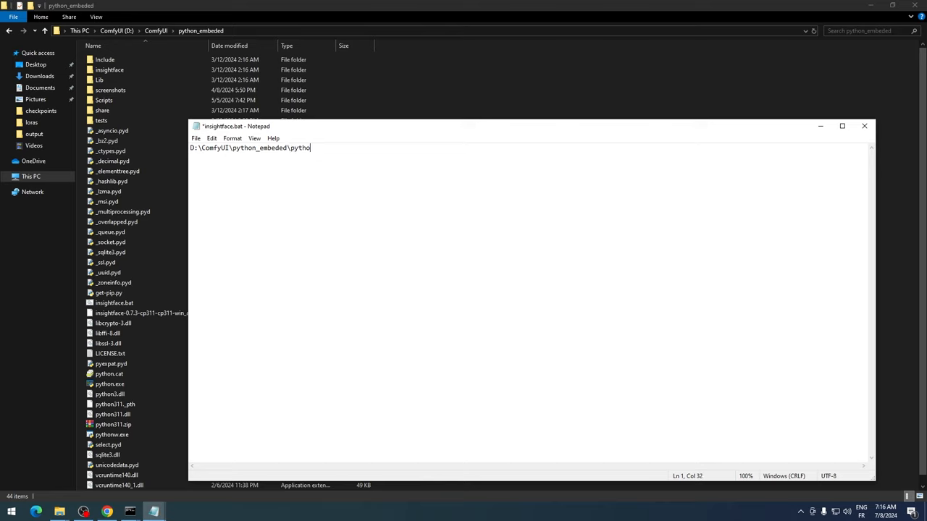
{"action": "type", "text": "n.exe -m pip insta"}
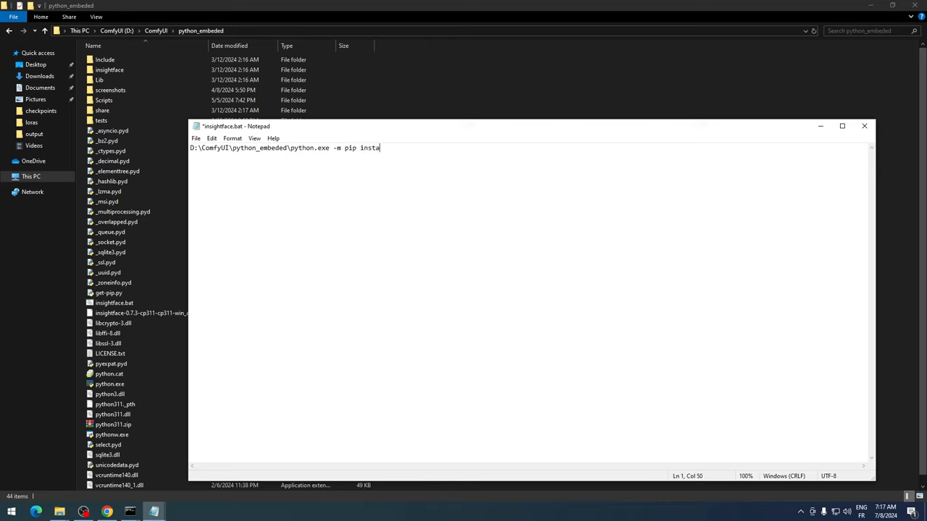
{"action": "type", "text": "ll -U pip"}
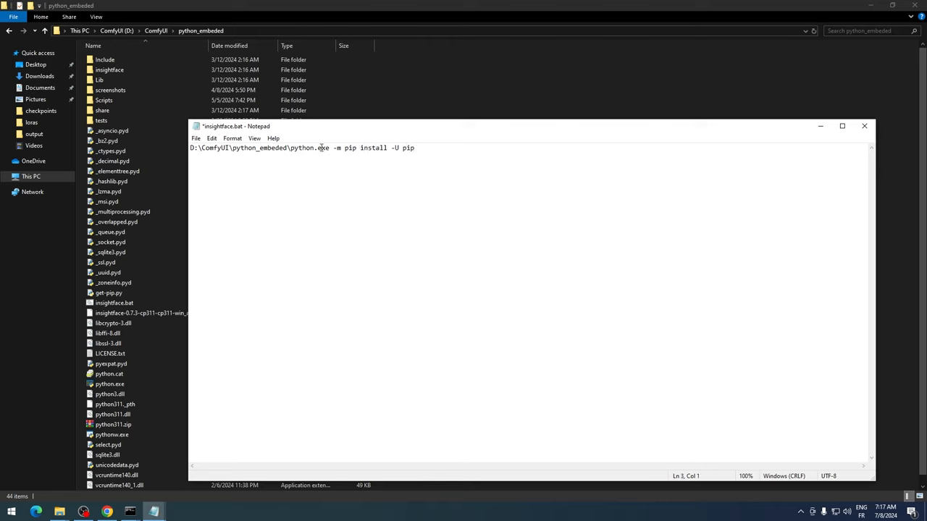
- Add the pip install line for the insightface wheel plus onnxruntime, then pause, and save
{"action": "type", "text": "D:\\ComfyUI\\python_embeded\\python.exe"}
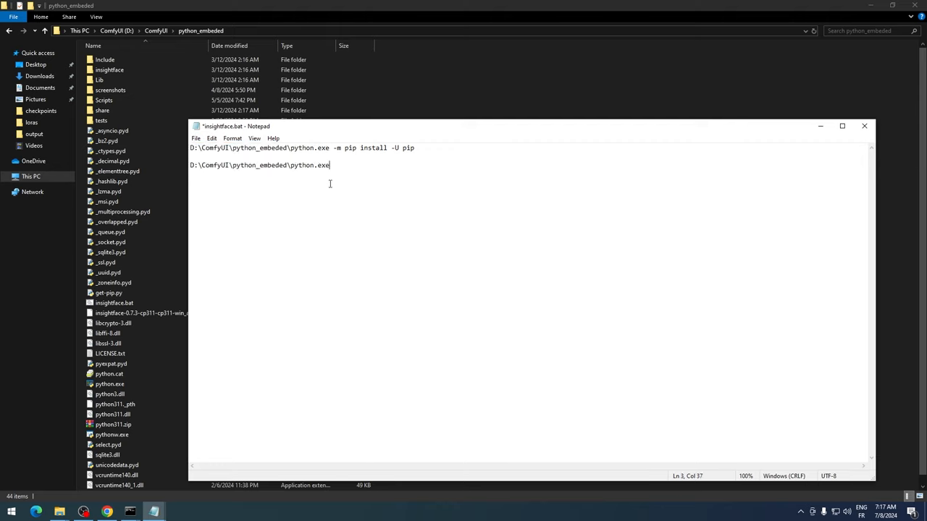
{"action": "type", "text": "\" \""}
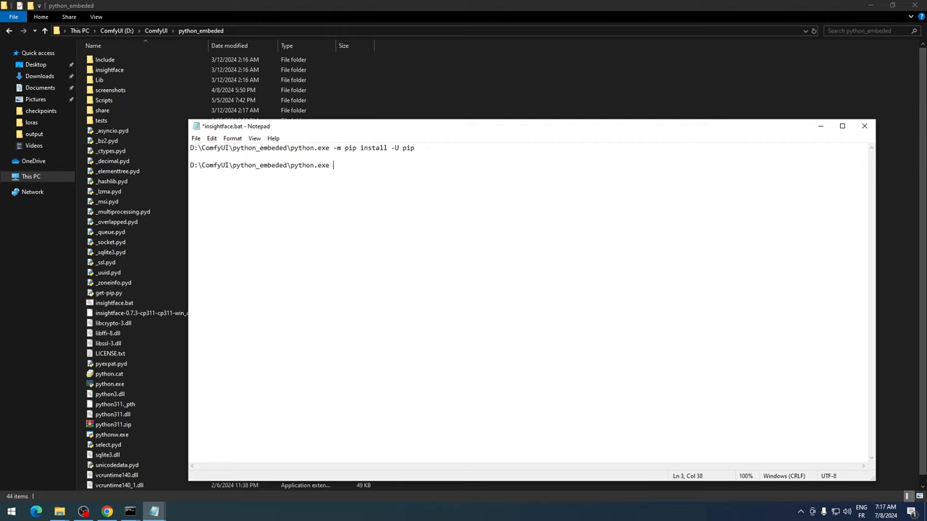
{"action": "mouse_move", "coordinate": [637, 148]}
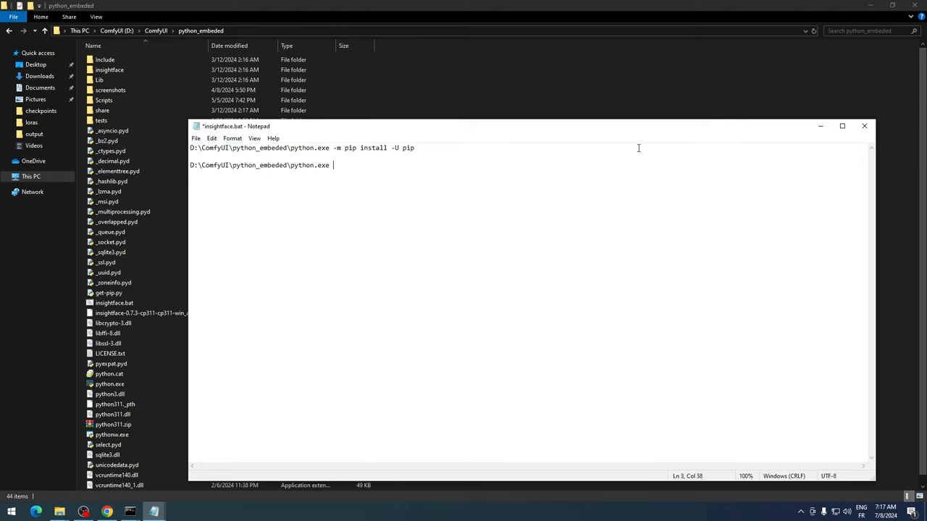
{"action": "type", "text": "-m pip install \"D:\\ComfyUI\\python_embeded\\insightface-0.7.3-cp311-cp311-win_amd64.whl"}
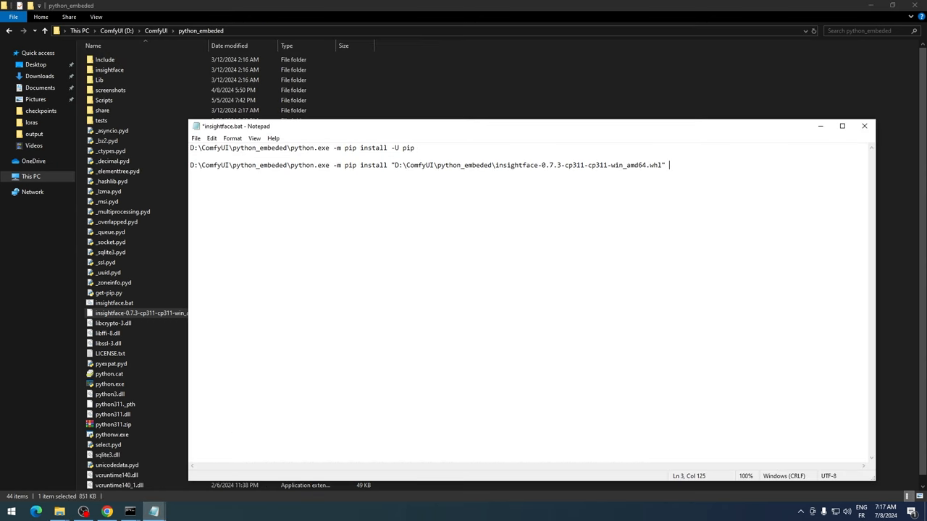
{"action": "type", "text": "onnxruntime"}
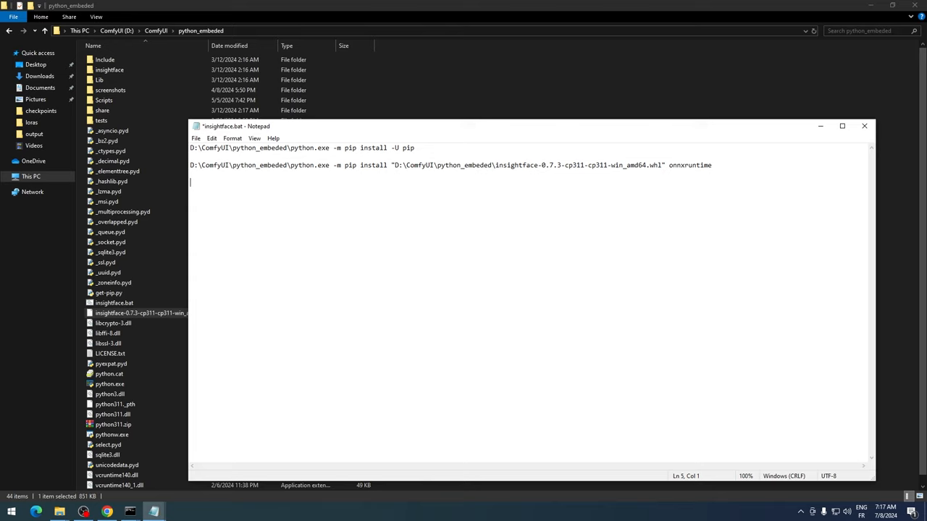
{"action": "type", "text": "pause"}
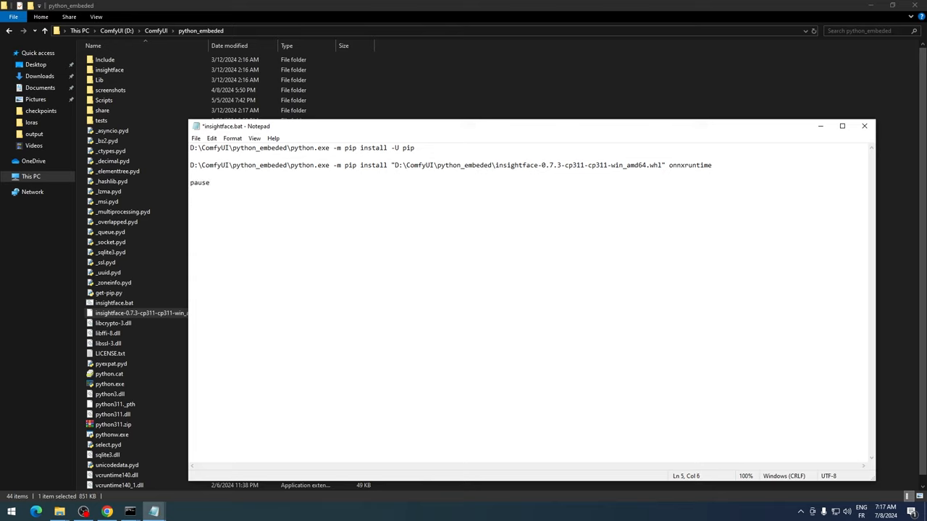
{"action": "mouse_move", "coordinate": [417, 246]}
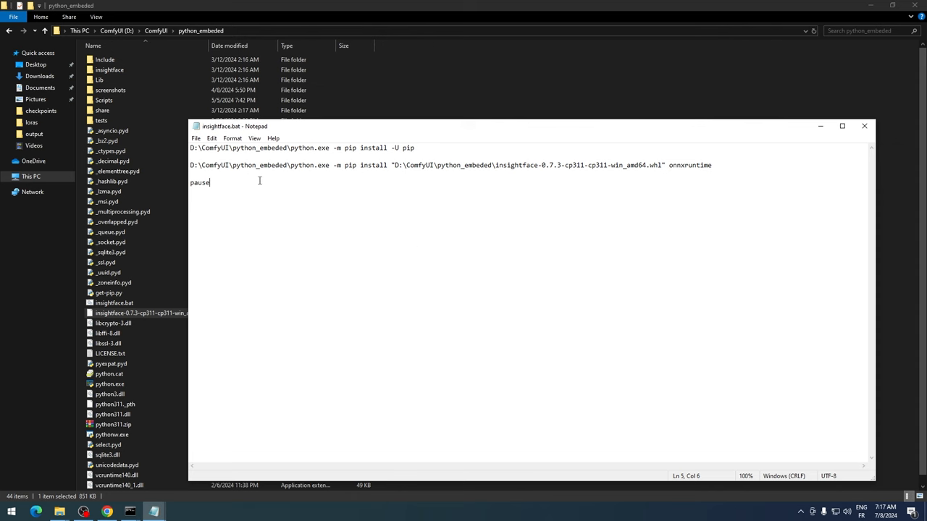
{"action": "left_click", "coordinate": [863, 125]}
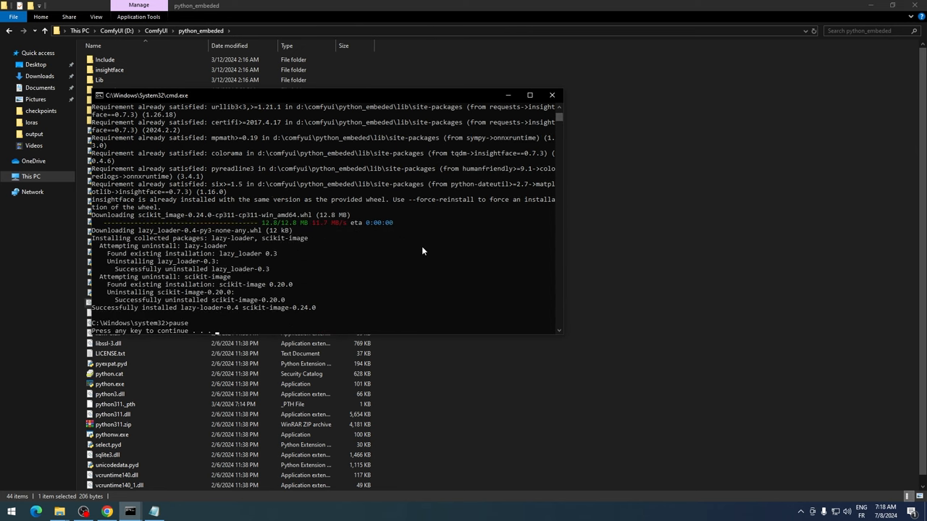
{"action": "mouse_move", "coordinate": [563, 110]}
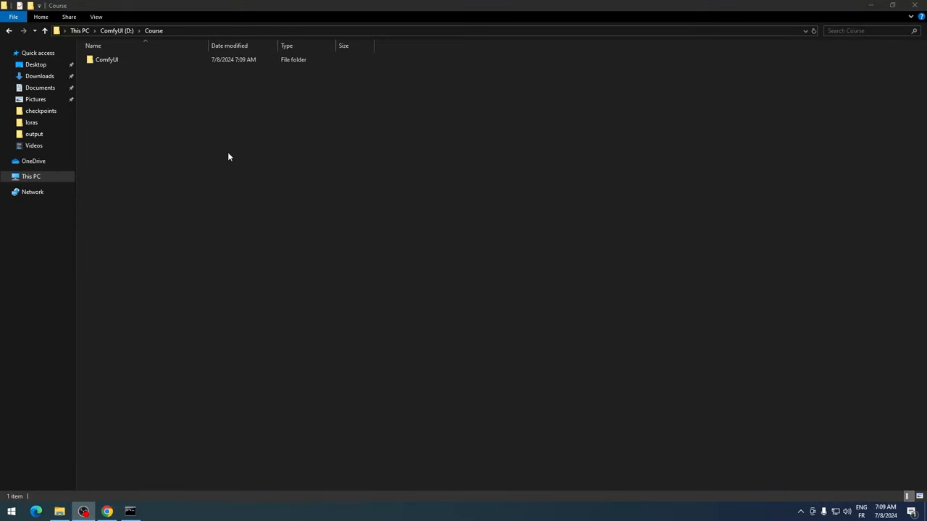
- Activate the venv via venv\scripts\Activate in a console at D:\Course\ComfyUI and begin a python command
{"action": "double_click", "coordinate": [107, 60]}
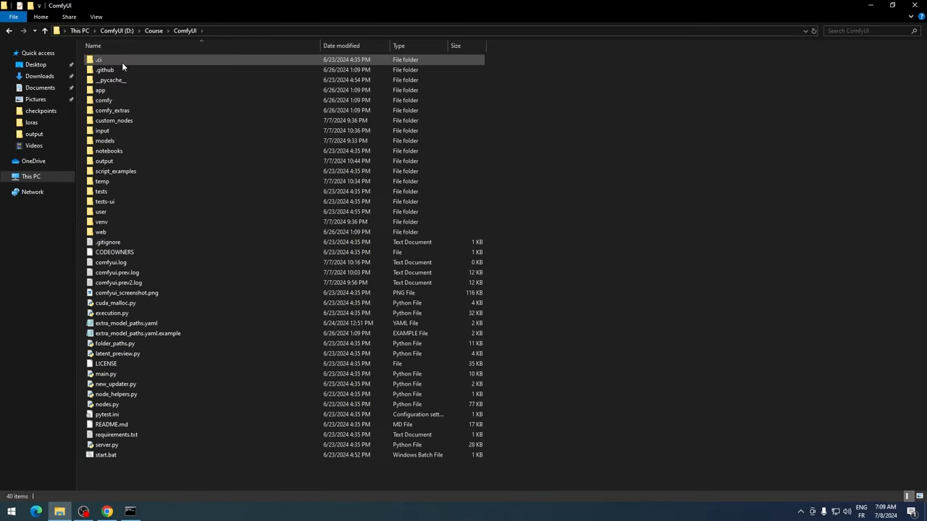
{"action": "mouse_move", "coordinate": [119, 222]}
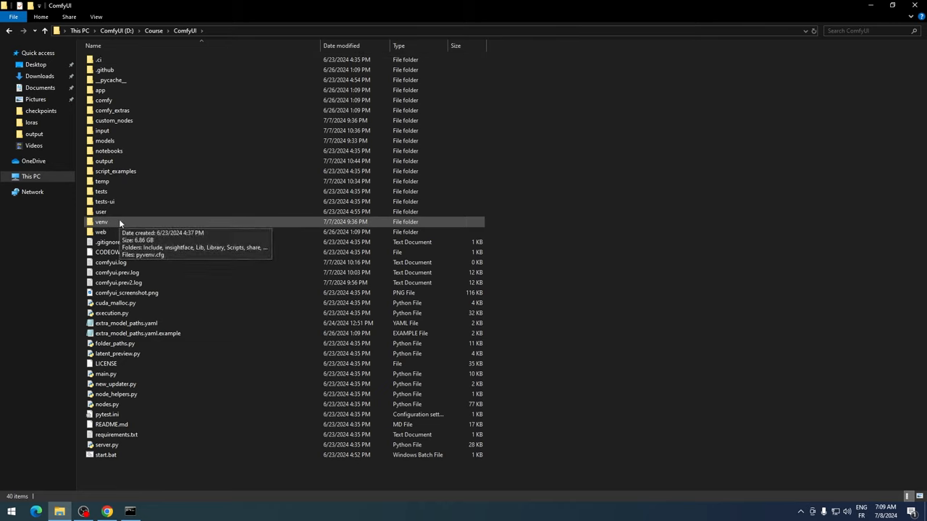
{"action": "mouse_move", "coordinate": [446, 272]}
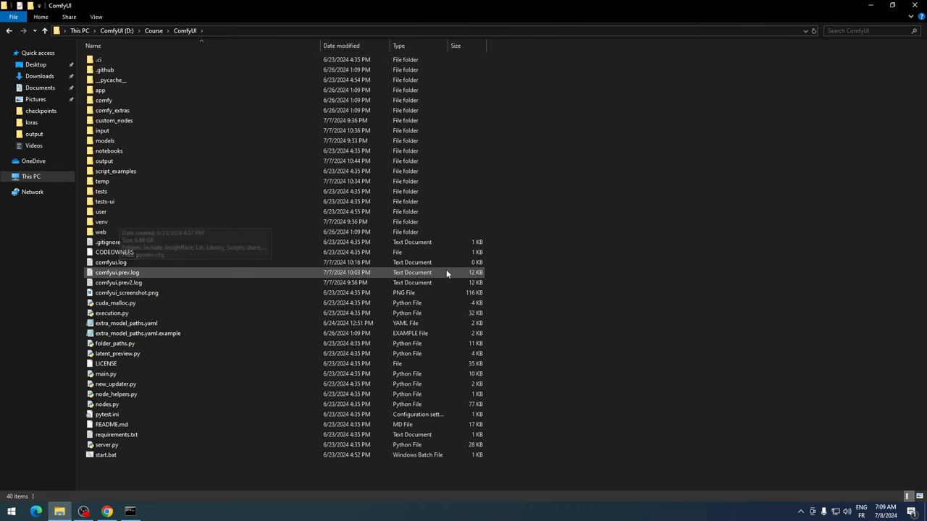
{"action": "mouse_move", "coordinate": [611, 306]}
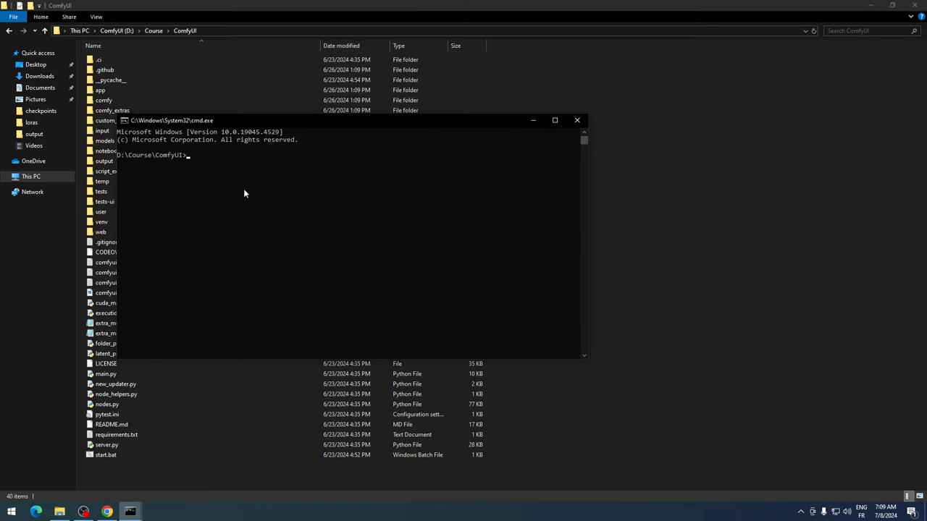
{"action": "type", "text": "venv"}
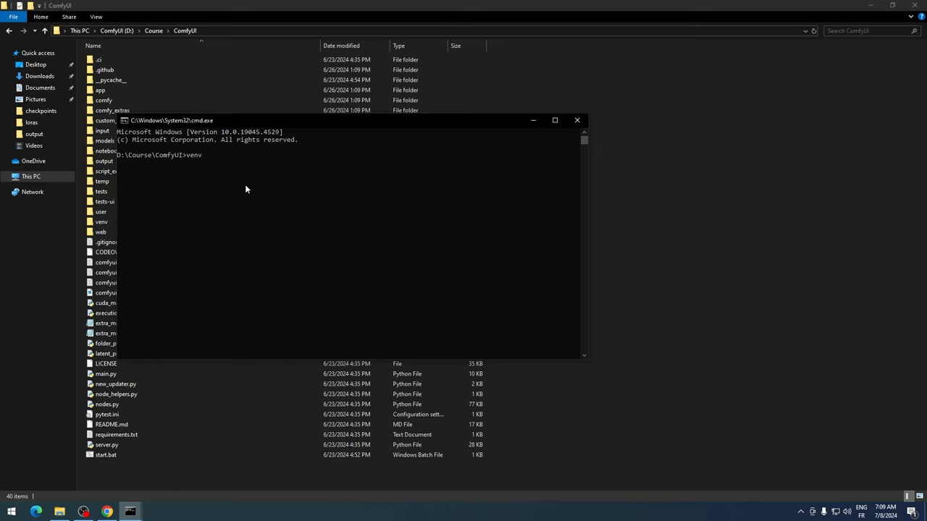
{"action": "type", "text": "\\"}
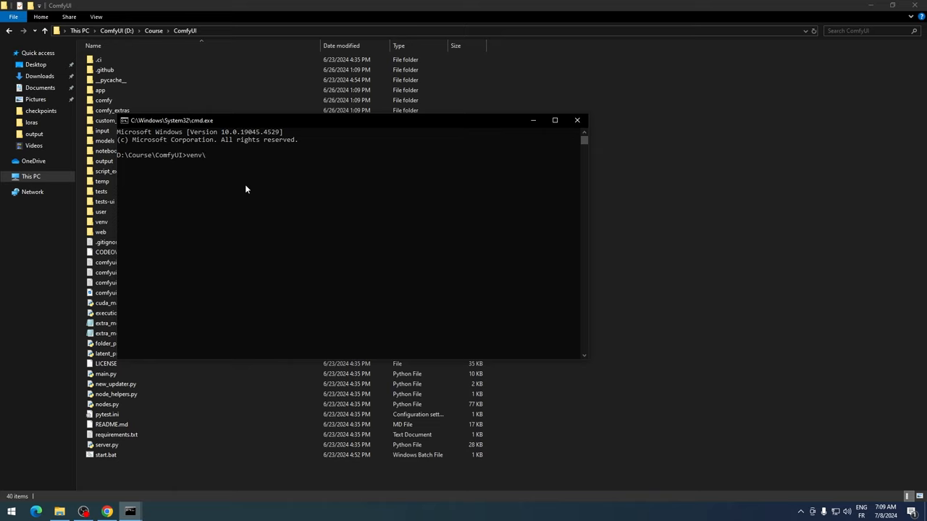
{"action": "type", "text": "scripts\\Activate"}
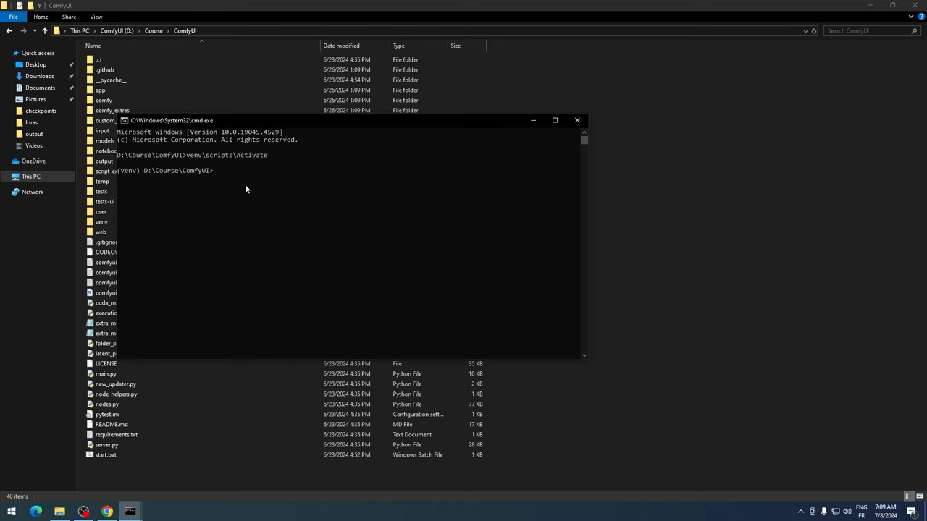
{"action": "type", "text": "pyth"}
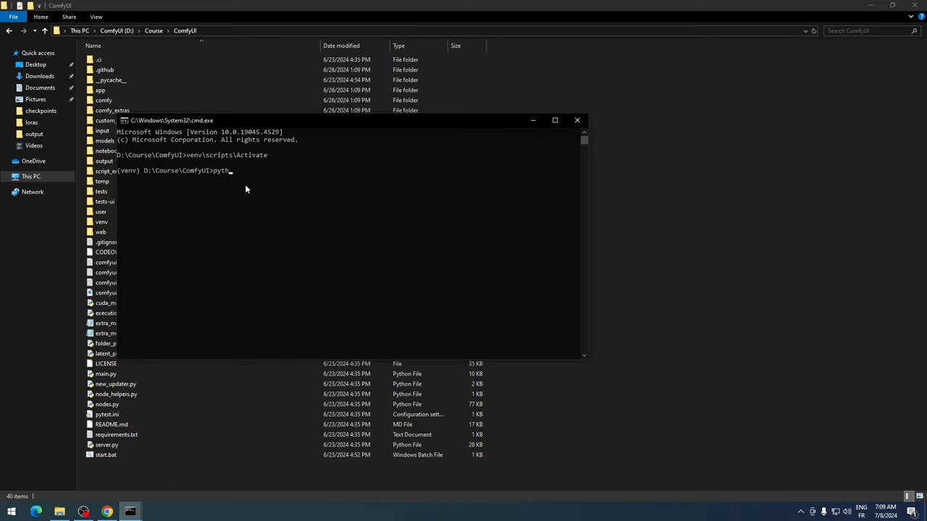
{"action": "type", "text": "on -"}
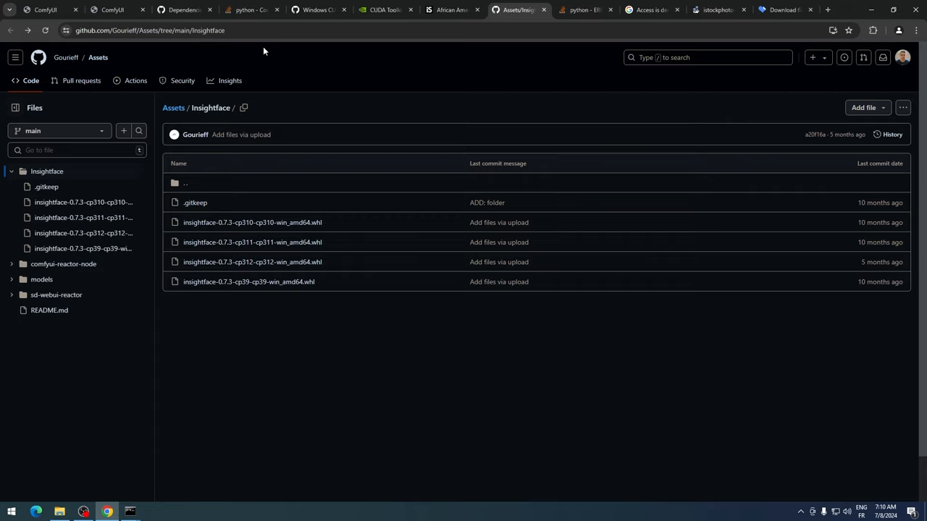
{"action": "mouse_move", "coordinate": [413, 174]}
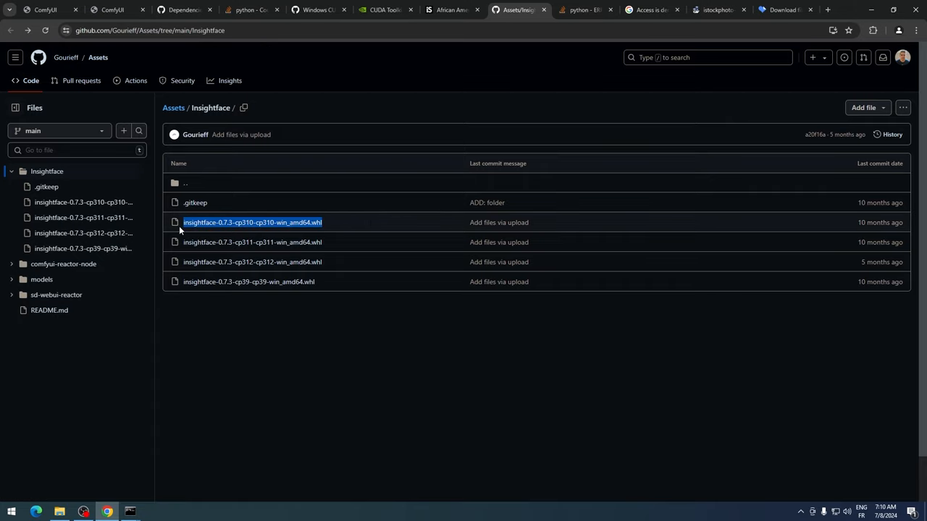
- Download insightface-0.7.3-cp310-cp310-win_amd64.whl from GitHub into D:\Course\ComfyUI
{"action": "left_click", "coordinate": [252, 223]}
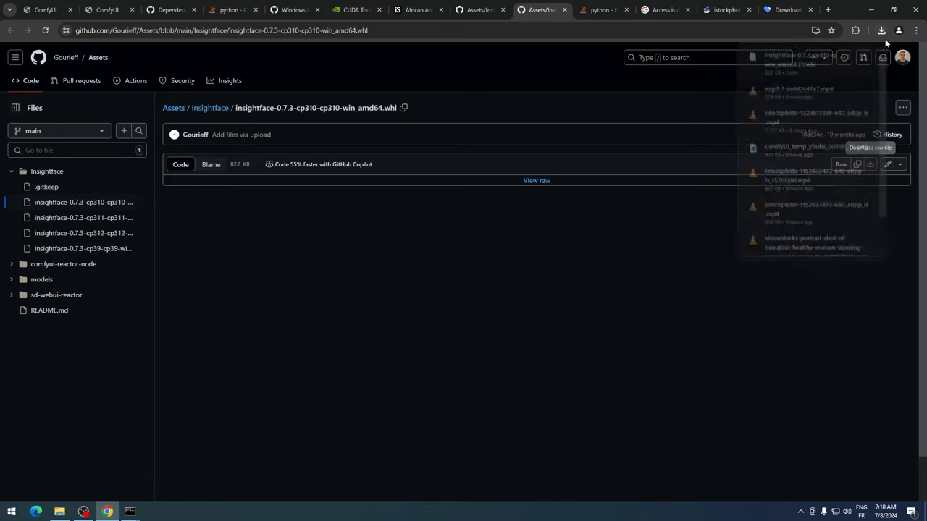
{"action": "left_click", "coordinate": [881, 30]}
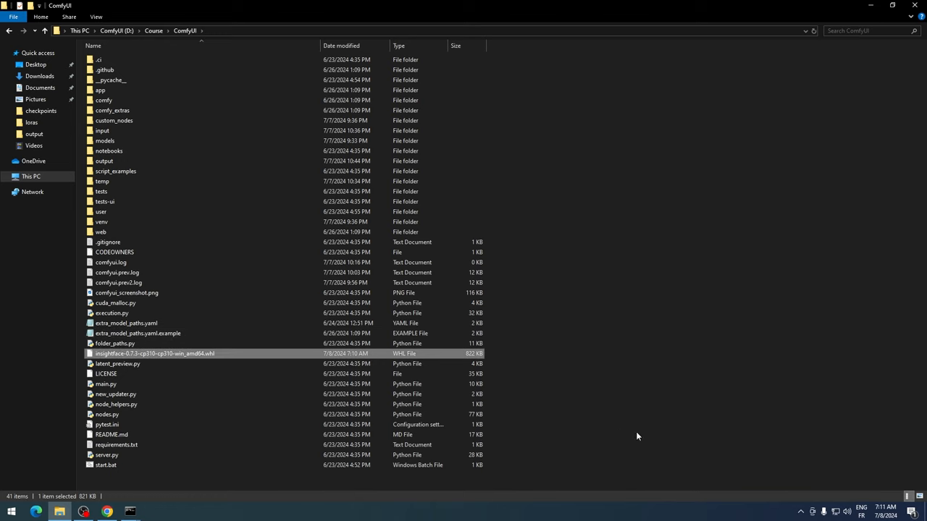
- Create insightface.bat in the ComfyUI folder starting with Call venv\Scripts\Activate
{"action": "right_click", "coordinate": [637, 434]}
{"action": "type", "text": "insightface.bat"}
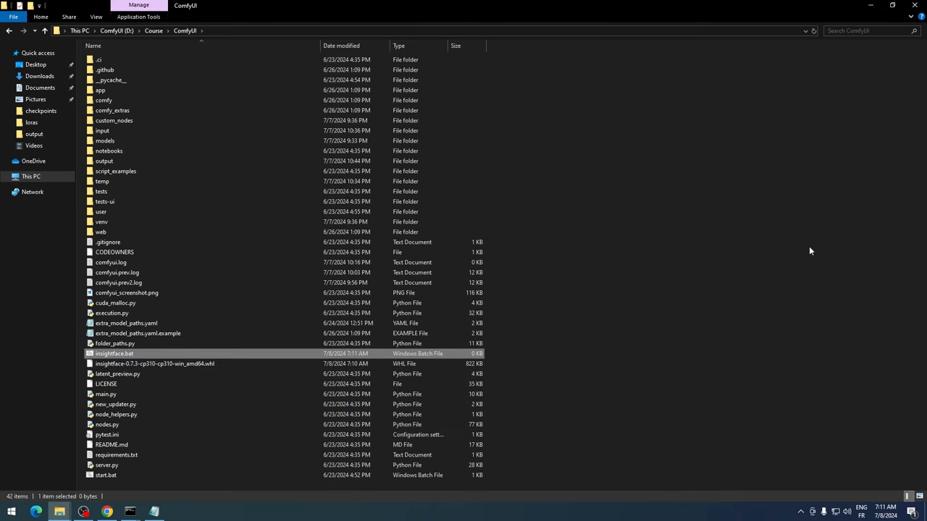
{"action": "double_click", "coordinate": [114, 353]}
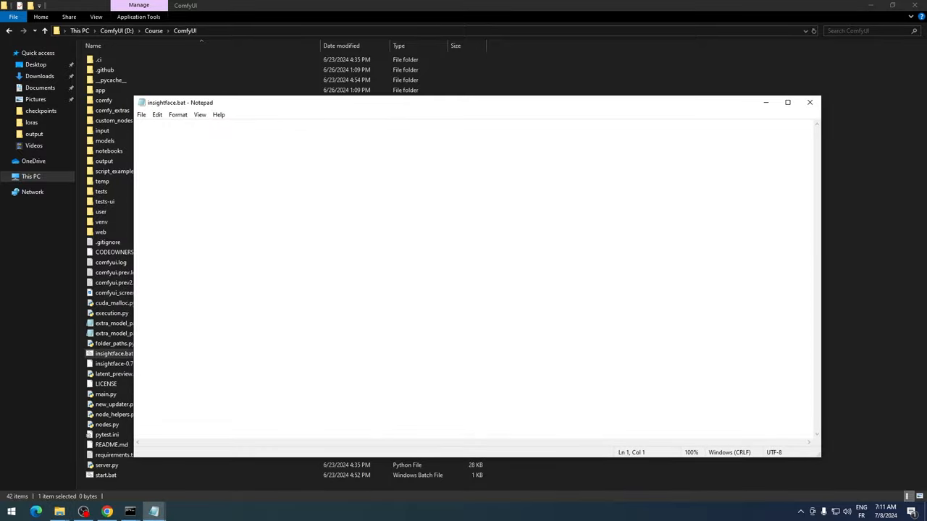
{"action": "type", "text": "Call"}
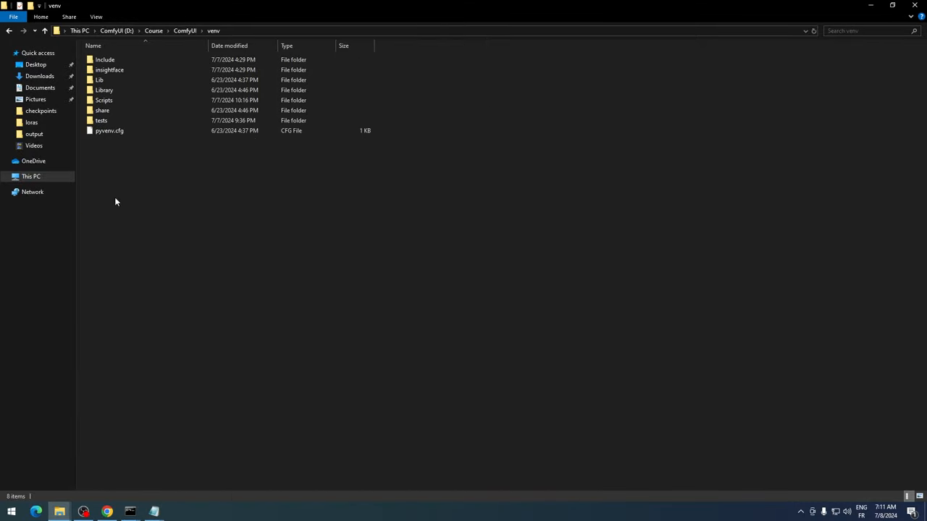
{"action": "double_click", "coordinate": [105, 100]}
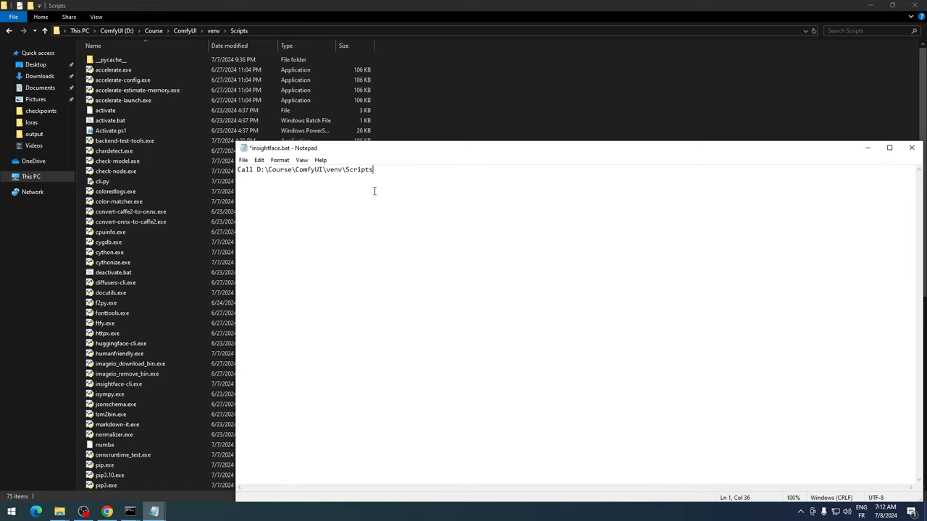
{"action": "type", "text": "\\Activate"}
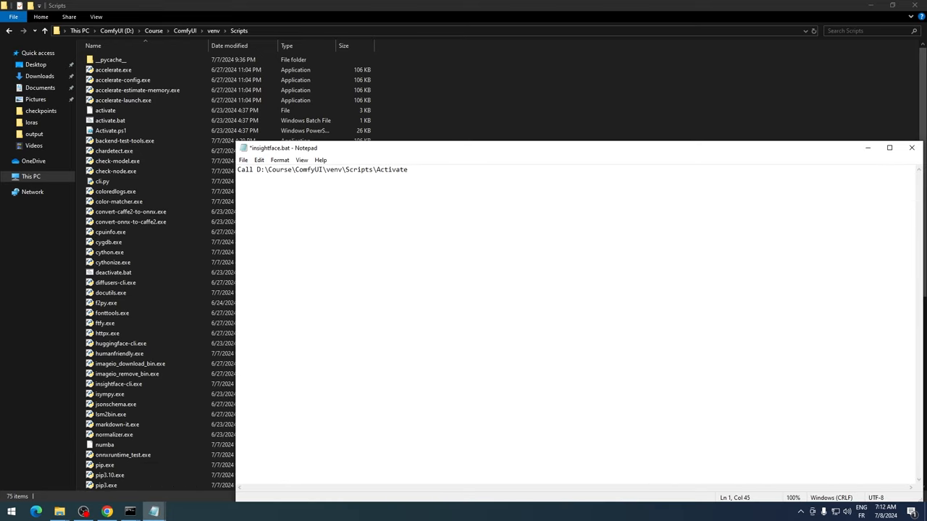
- Add pip install of the cp310 wheel plus onnxruntime and pause, save, and run the batch file
{"action": "type", "text": "p"}
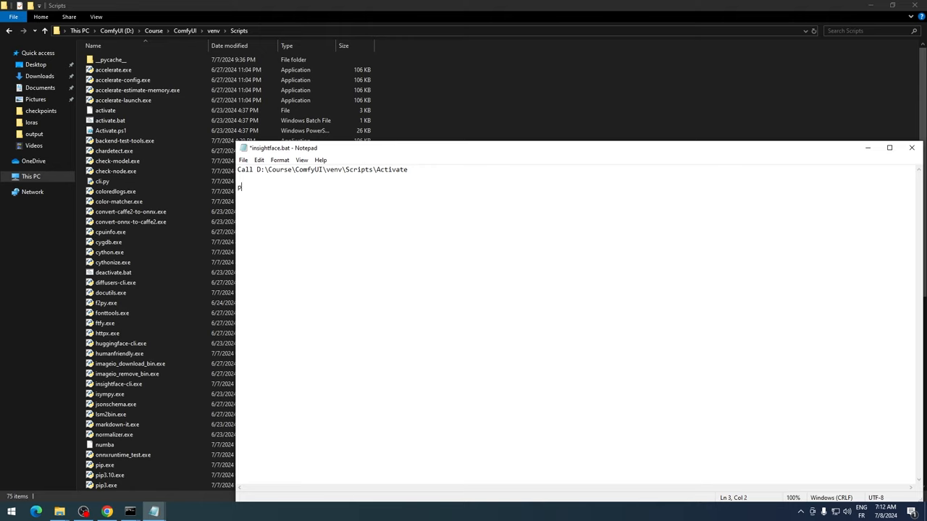
{"action": "type", "text": "ip install"}
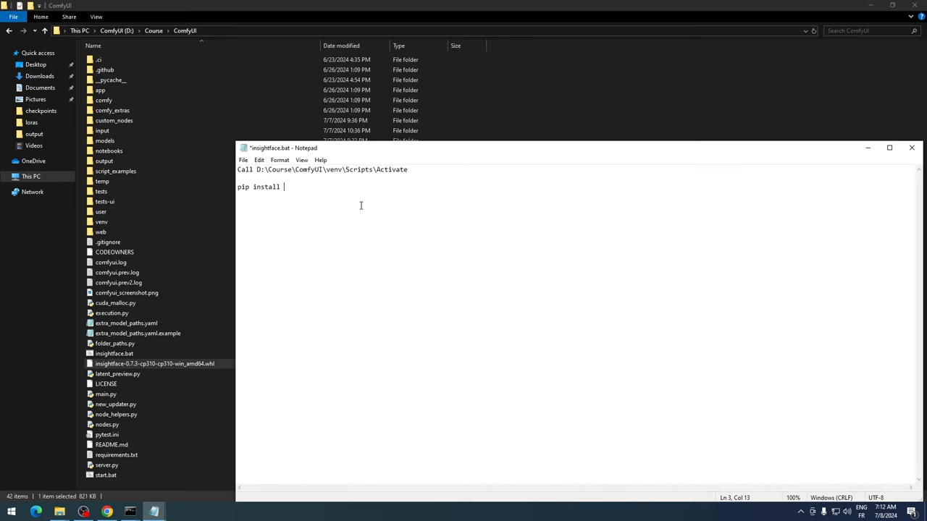
{"action": "type", "text": "\"D:\\Course\\ComfyUI\\insightface-0.7.3-cp310-cp310-win_amd64.whl\""}
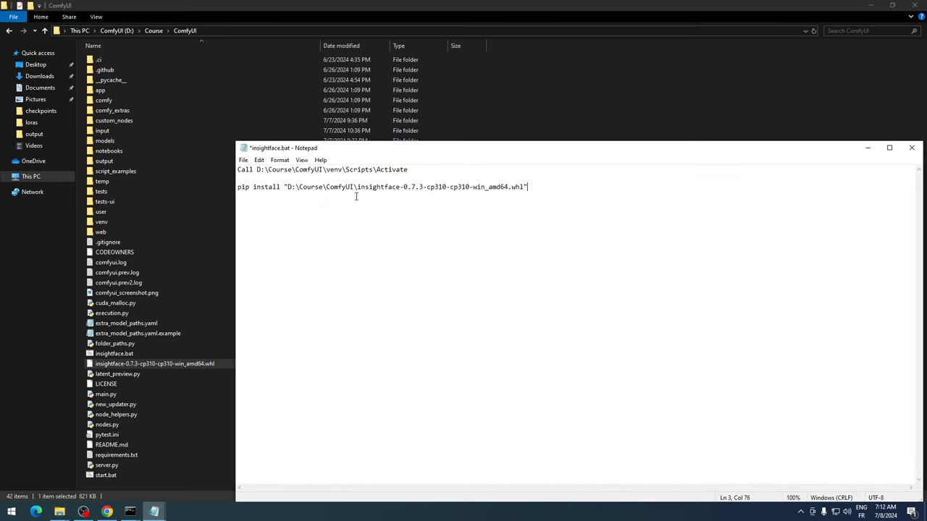
{"action": "type", "text": "onnxruntime"}
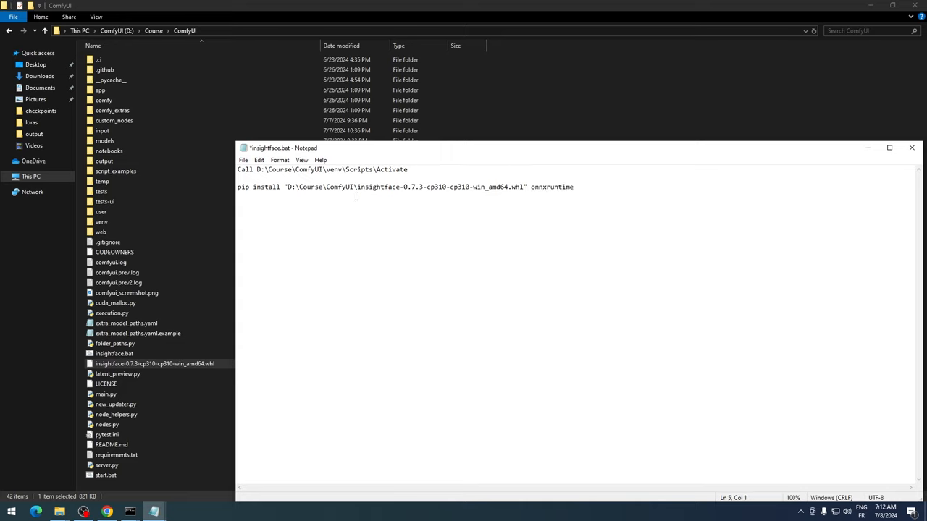
{"action": "type", "text": "pause"}
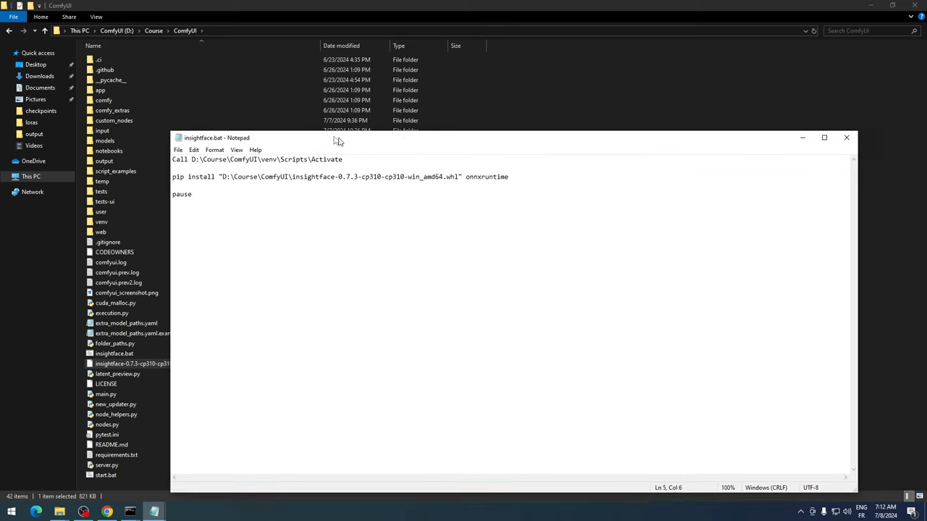
{"action": "left_click", "coordinate": [845, 138]}
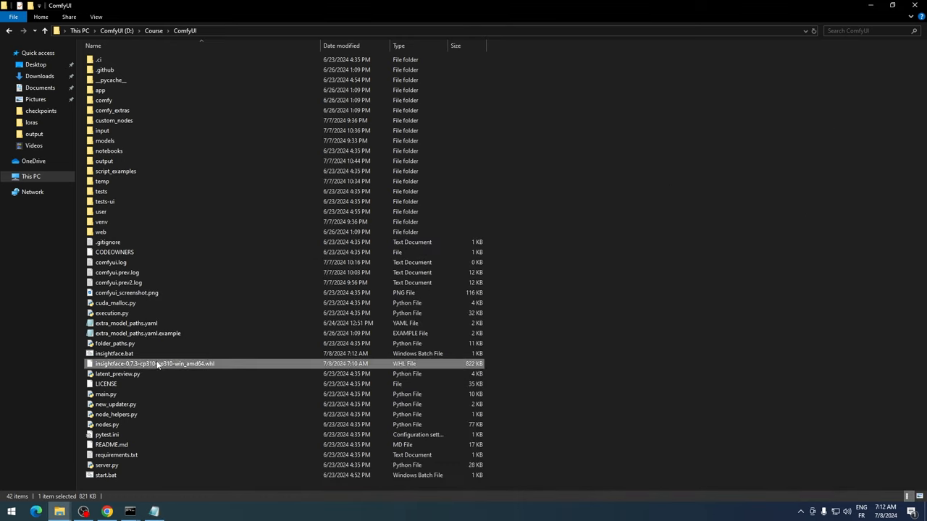
{"action": "double_click", "coordinate": [113, 354]}
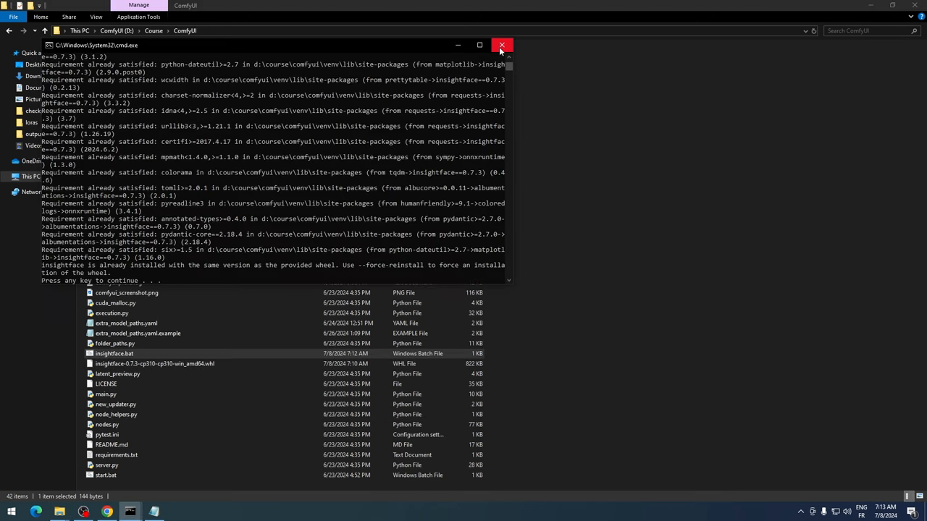
{"action": "mouse_move", "coordinate": [501, 45]}
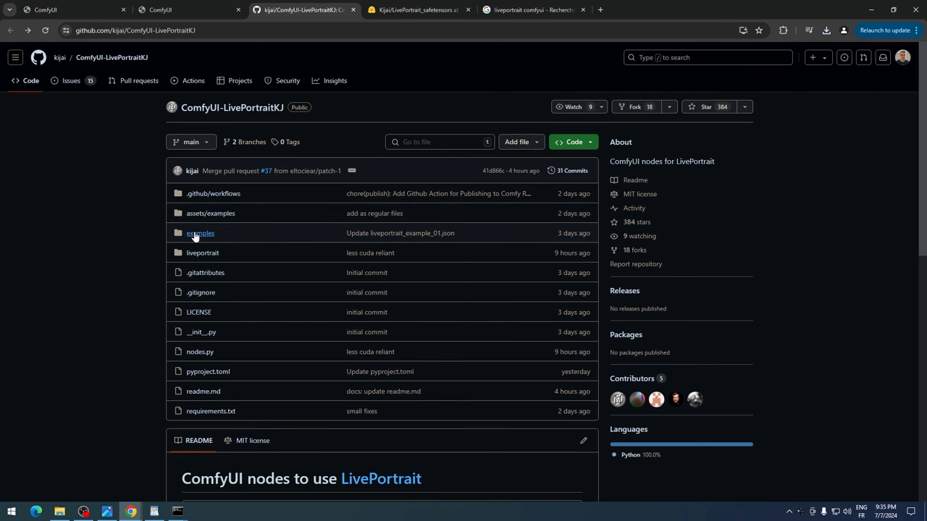
- Download liveportrait_example_01.json as a raw file from the repository's examples folder
{"action": "left_click", "coordinate": [200, 231]}
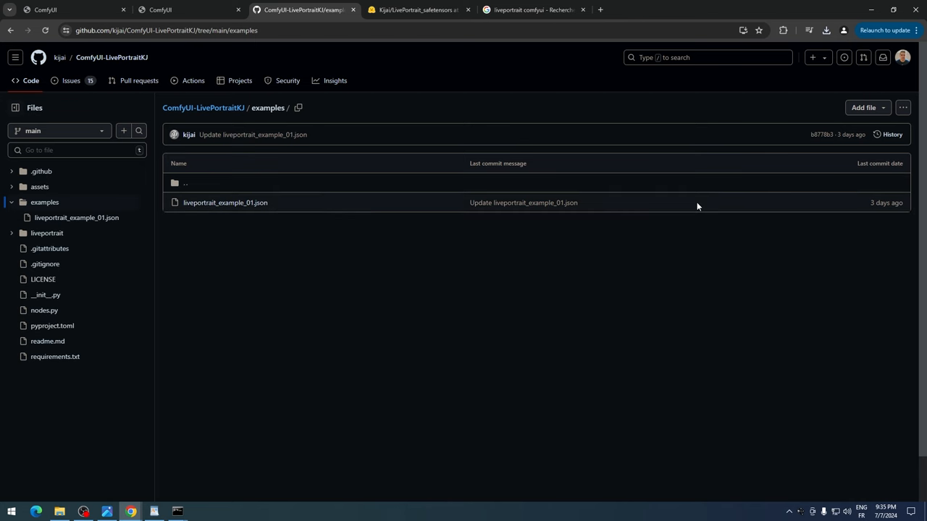
{"action": "left_click", "coordinate": [226, 202]}
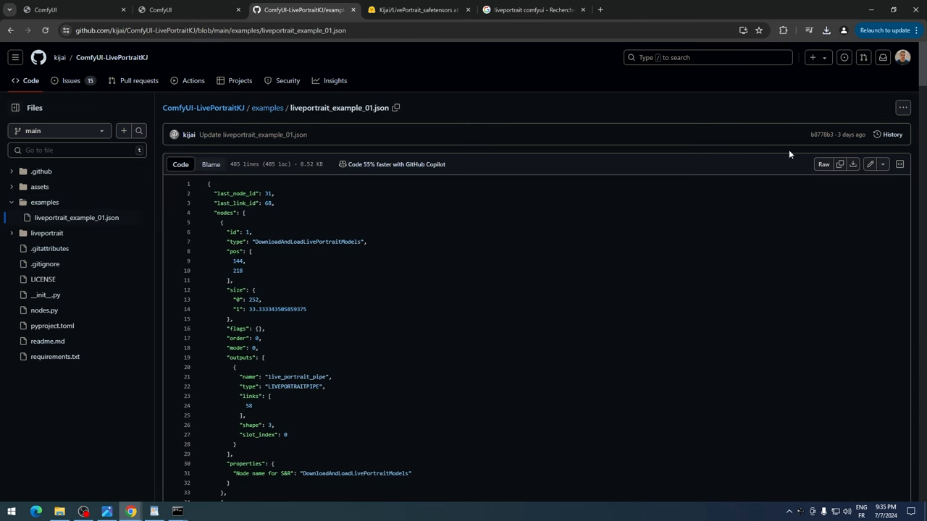
{"action": "left_click", "coordinate": [825, 30]}
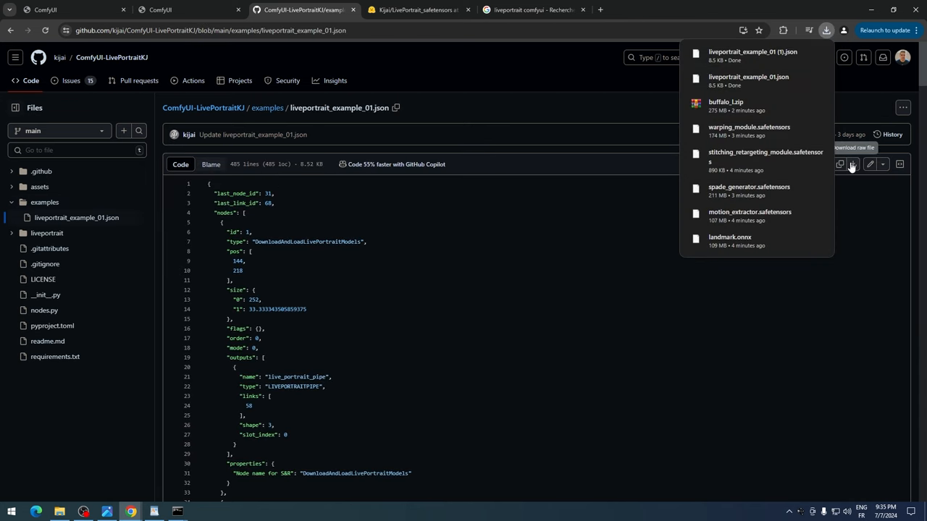
{"action": "mouse_move", "coordinate": [762, 78]}
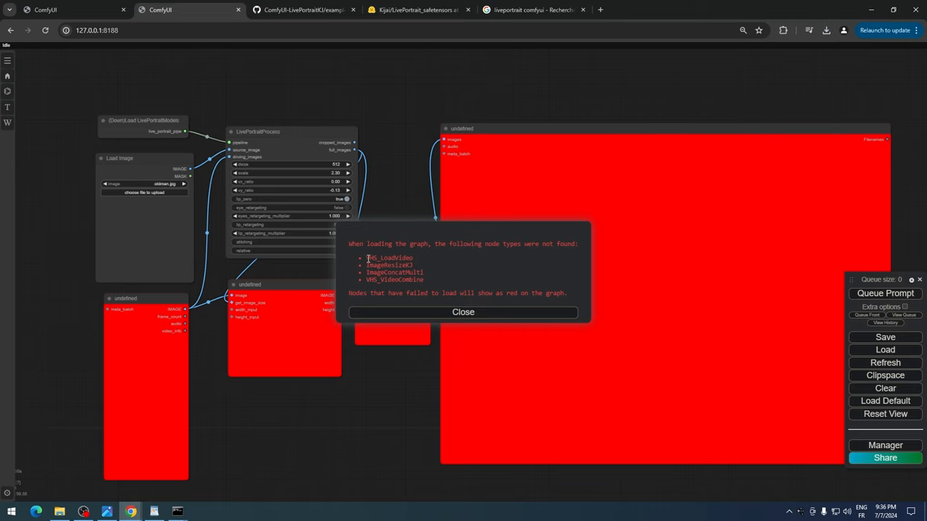
{"action": "mouse_move", "coordinate": [524, 296]}
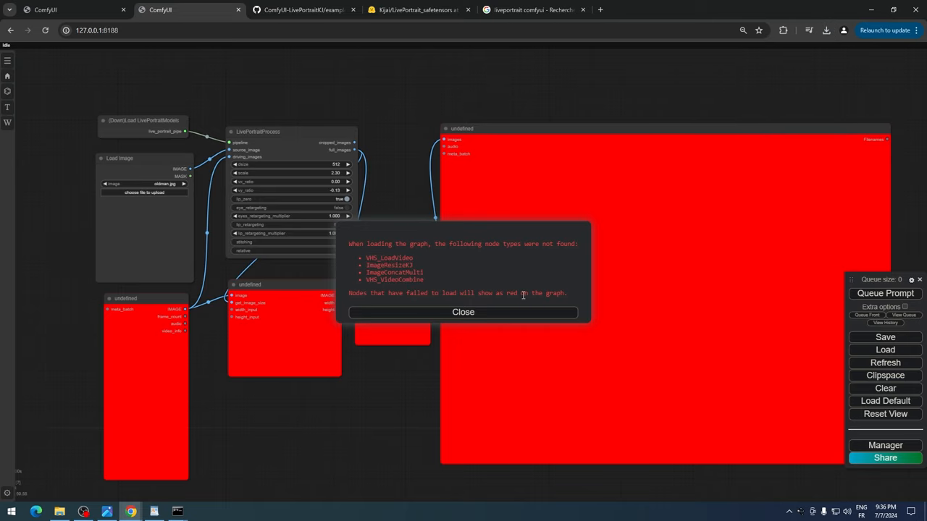
- Install the missing VideoHelperSuite and KJNodes packs via Manager and restart ComfyUI
{"action": "left_click", "coordinate": [885, 446]}
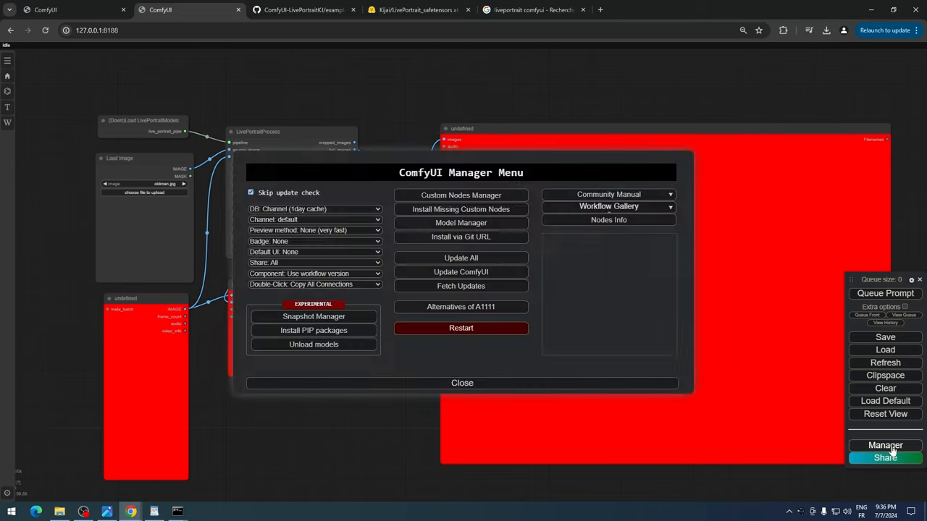
{"action": "left_click", "coordinate": [460, 208]}
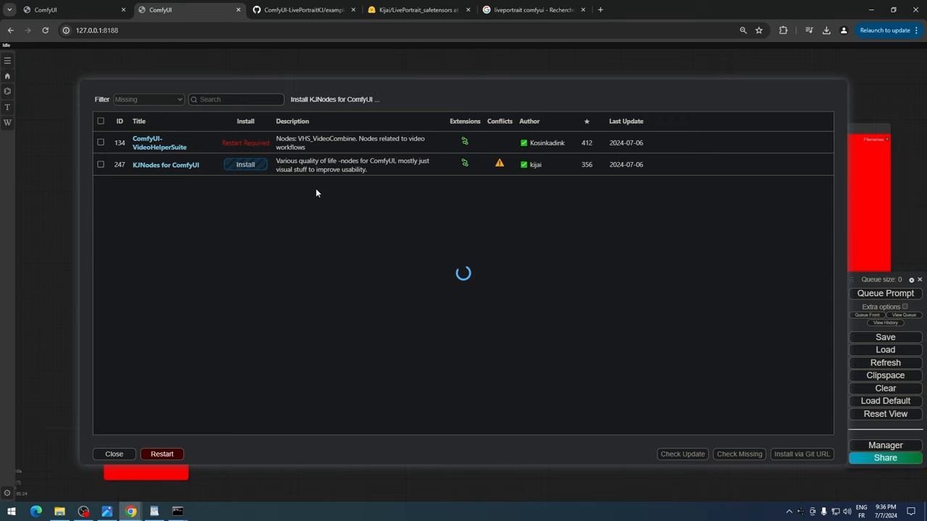
{"action": "left_click", "coordinate": [245, 165]}
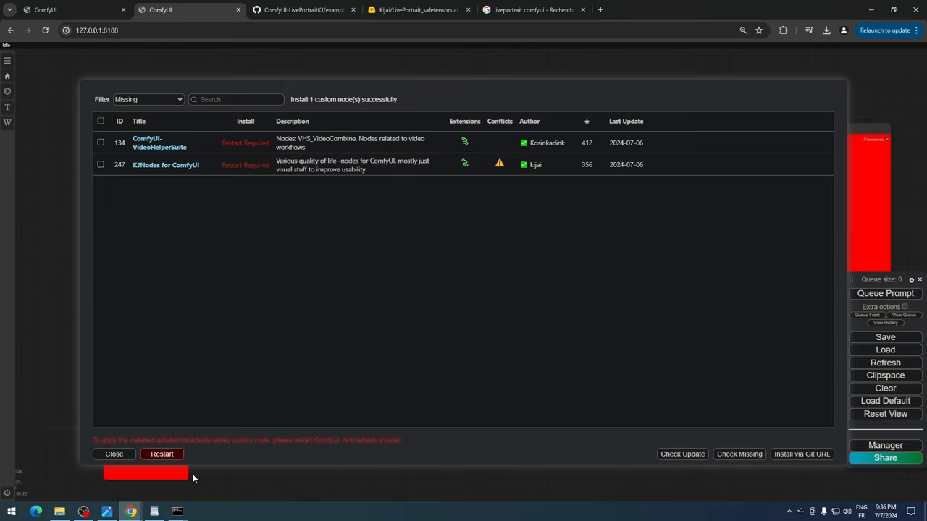
{"action": "left_click", "coordinate": [162, 455]}
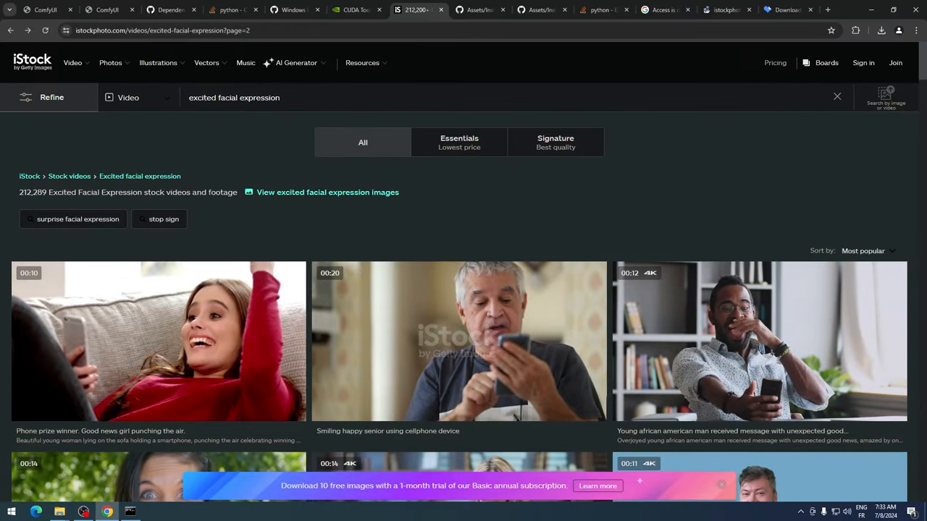
- Open the closeup surprised woman videocalling clip from the excited facial expression results
{"action": "scroll", "scroll_direction": "down", "scroll_amount": 3}
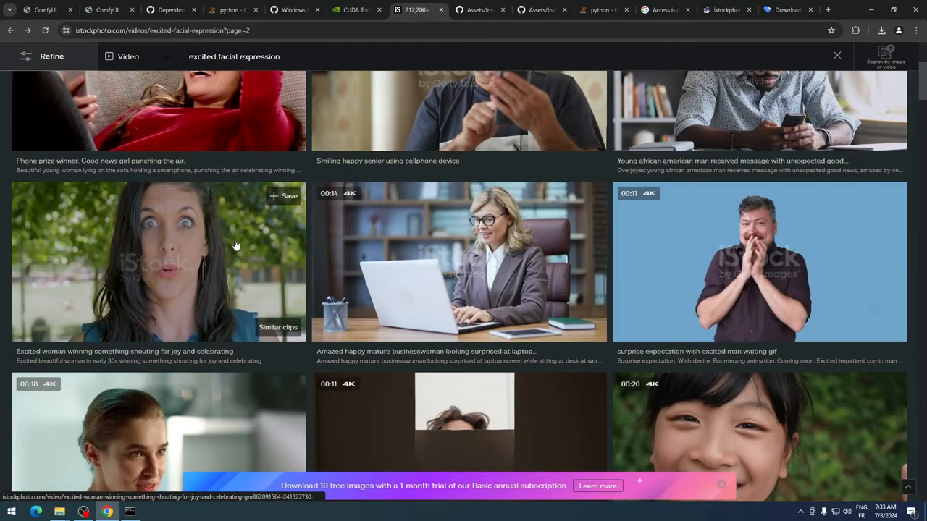
{"action": "scroll", "scroll_direction": "down", "scroll_amount": 3}
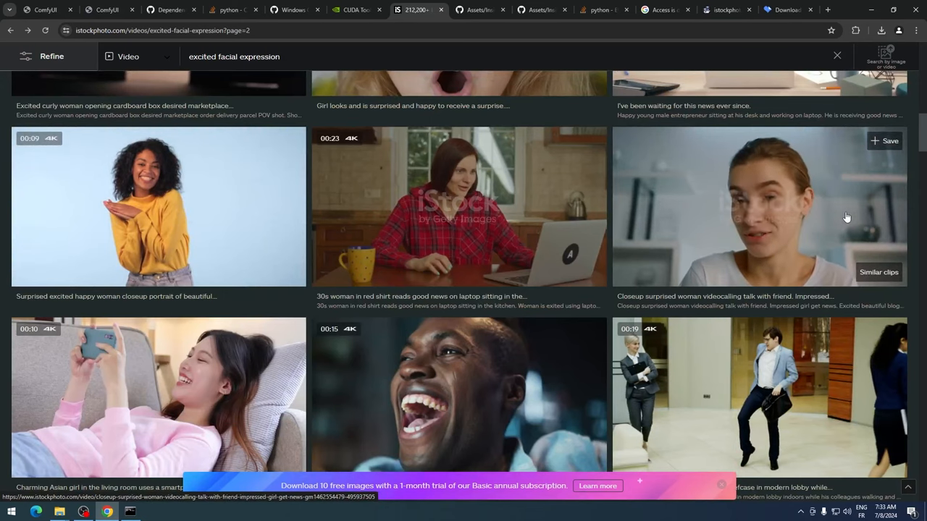
{"action": "left_click", "coordinate": [759, 206]}
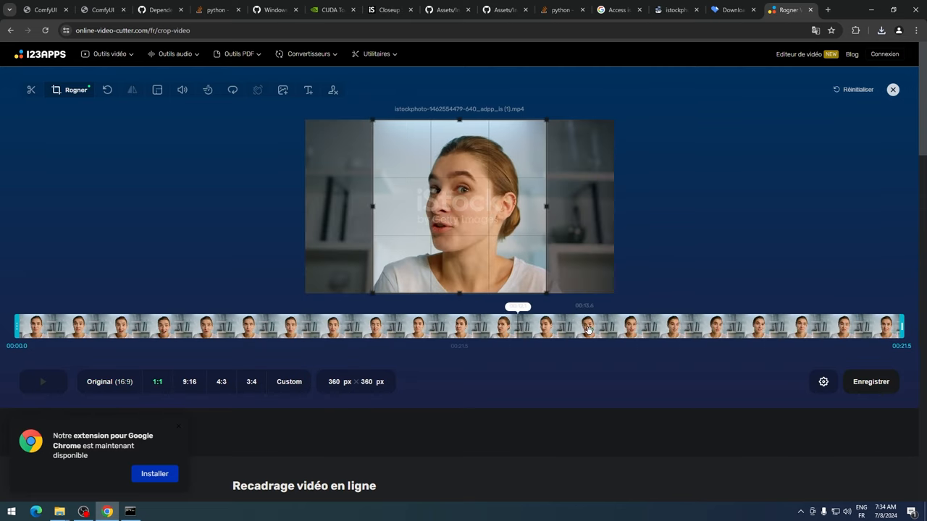
- Export the 1:1 square-cropped clip and save it to disk as an MP4
{"action": "left_click", "coordinate": [870, 383]}
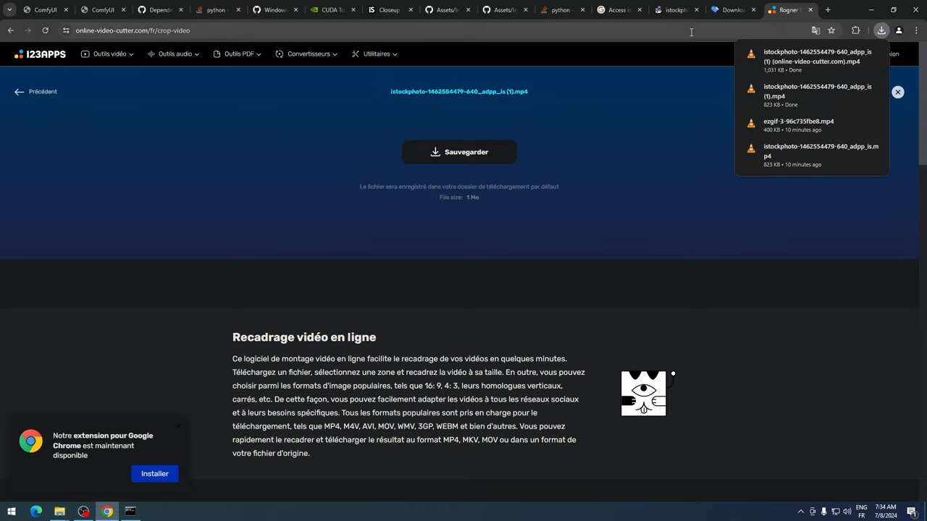
{"action": "left_click", "coordinate": [103, 8]}
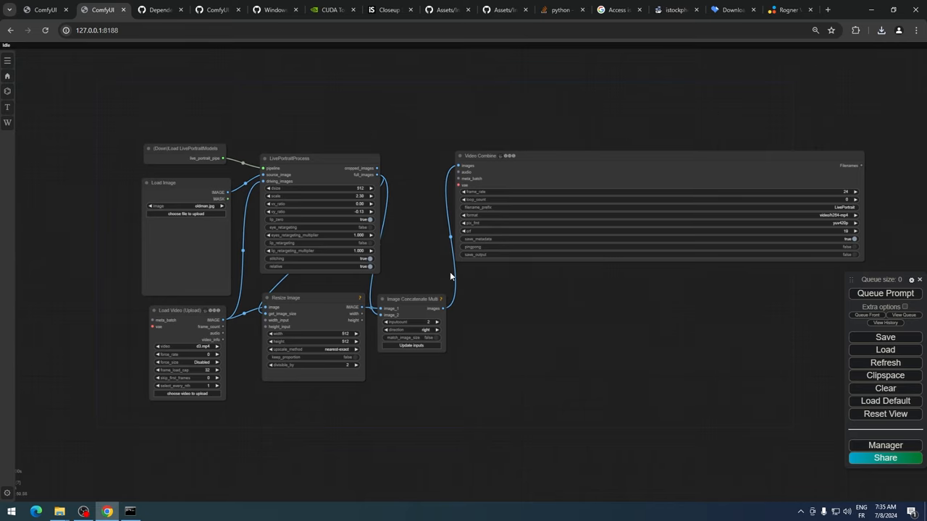
{"action": "mouse_move", "coordinate": [195, 304]}
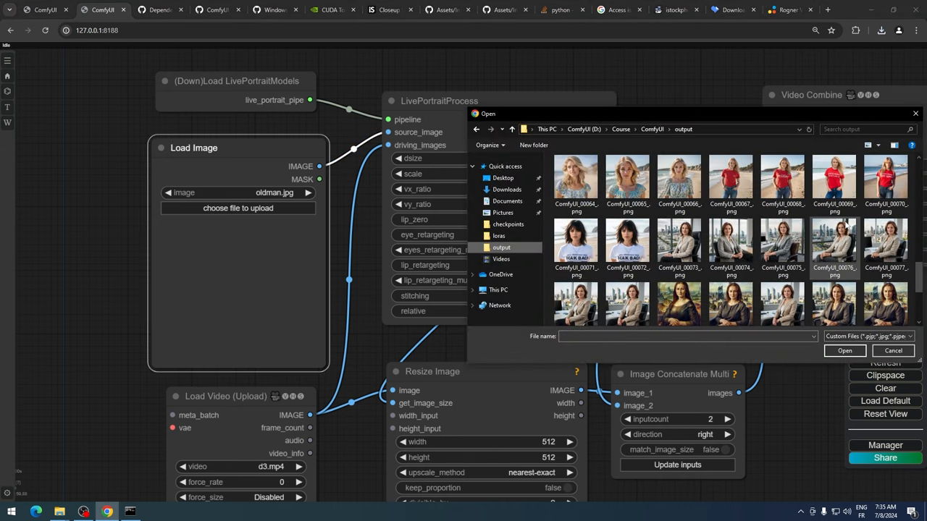
- Load ComfyUI_00072_.png into Load Image and start choosing the driving video file
{"action": "left_click", "coordinate": [627, 243]}
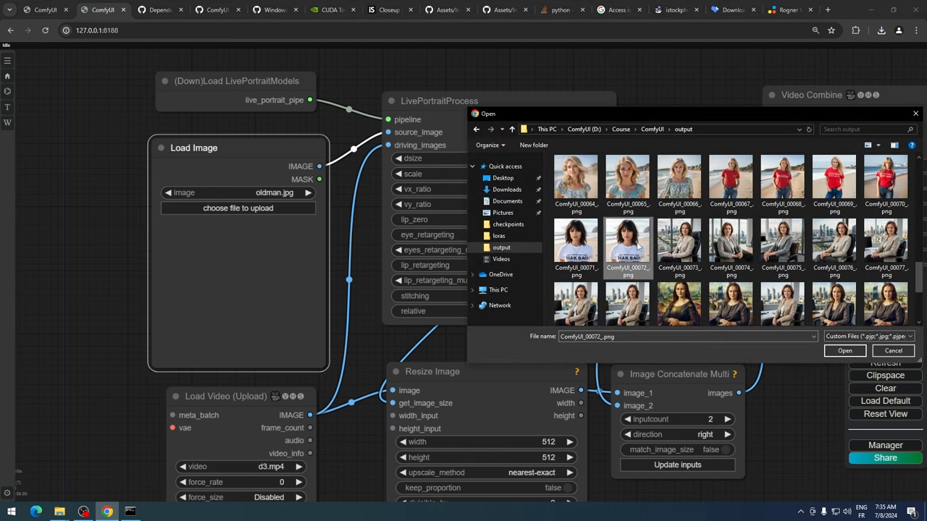
{"action": "left_click", "coordinate": [845, 351]}
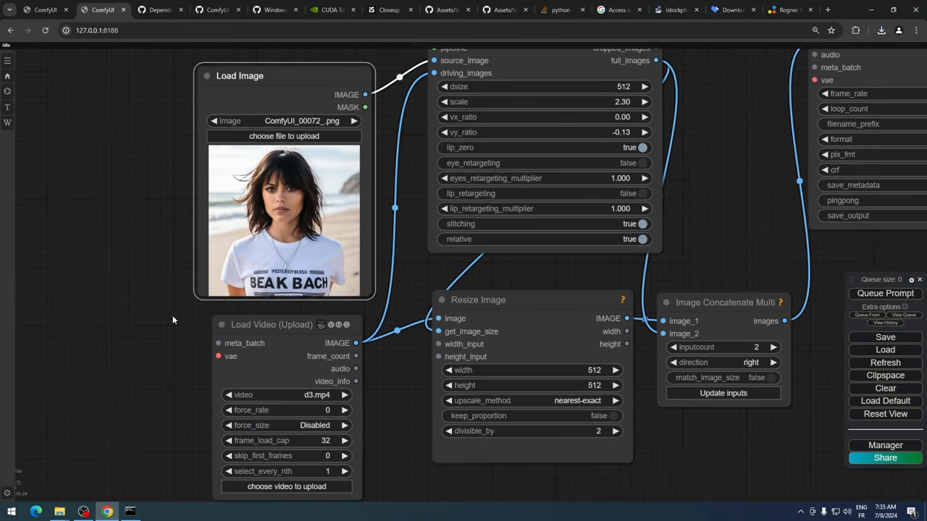
{"action": "scroll", "scroll_direction": "down", "scroll_amount": 3}
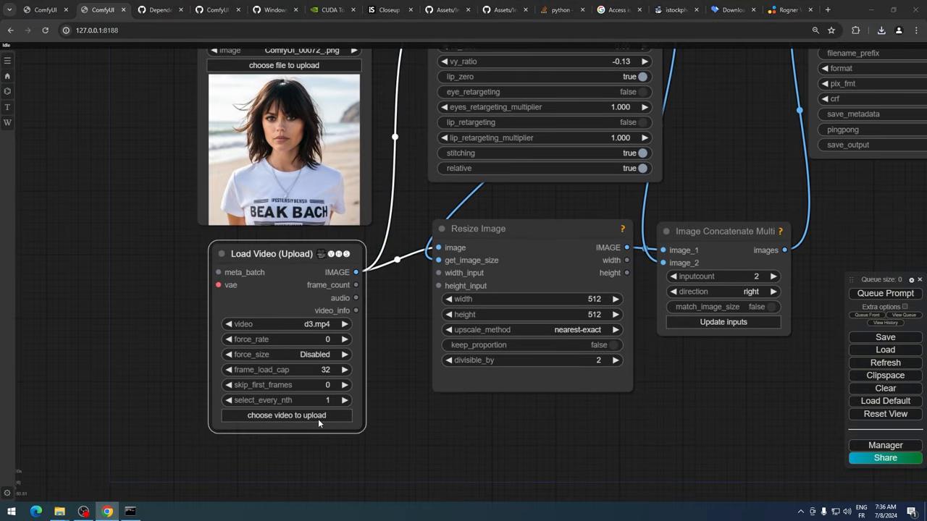
{"action": "left_click", "coordinate": [287, 414]}
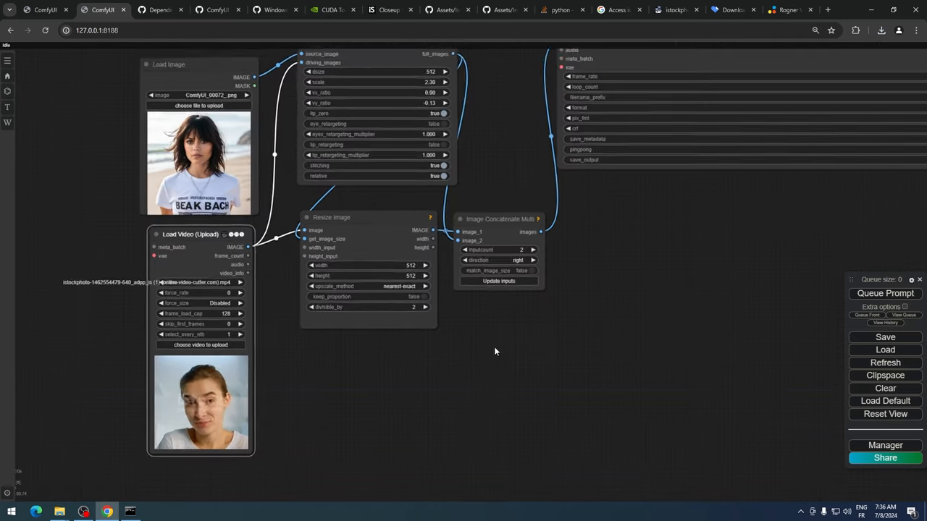
- Confirm the 128 frame load cap on the cropped clip and queue the workflow run
{"action": "left_click", "coordinate": [885, 292]}
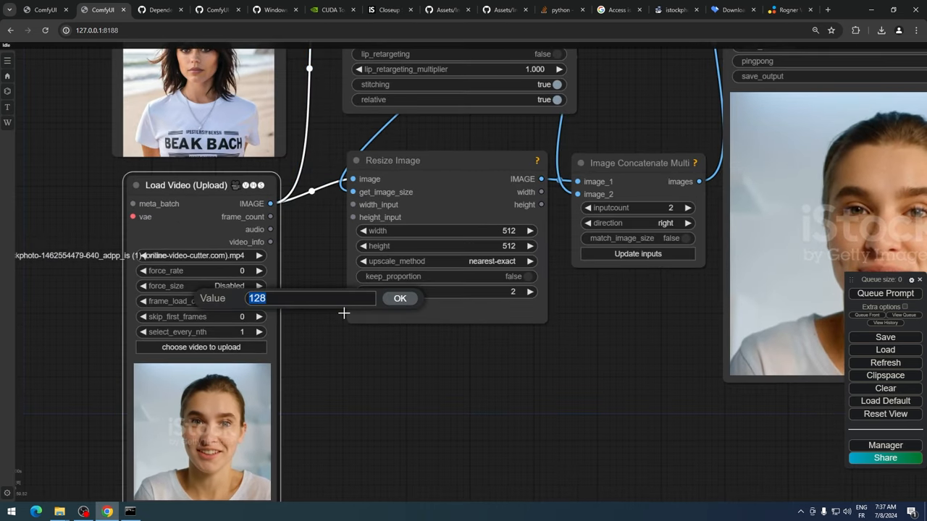
{"action": "left_click", "coordinate": [399, 298]}
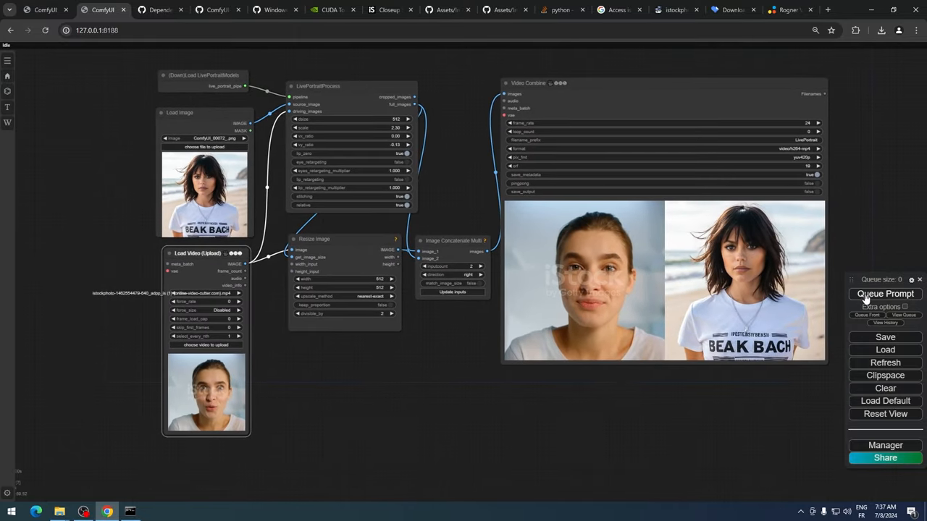
{"action": "left_click", "coordinate": [884, 292]}
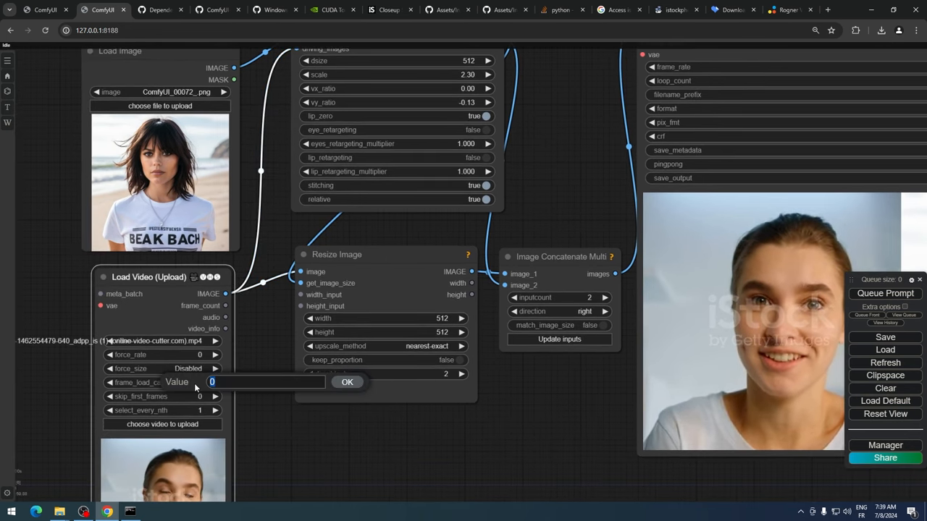
- Enter 128 as the Load Video frame_load_cap value and confirm it
{"action": "type", "text": "128"}
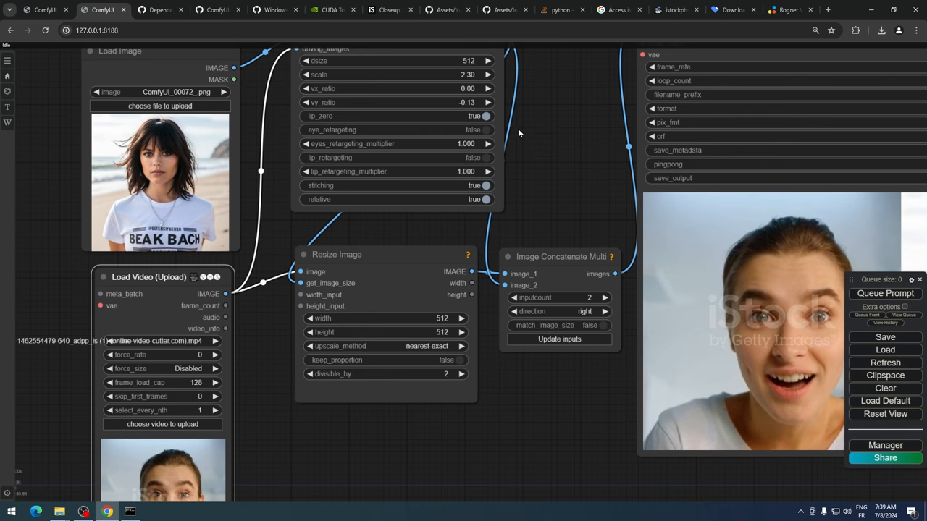
{"action": "left_click", "coordinate": [485, 131]}
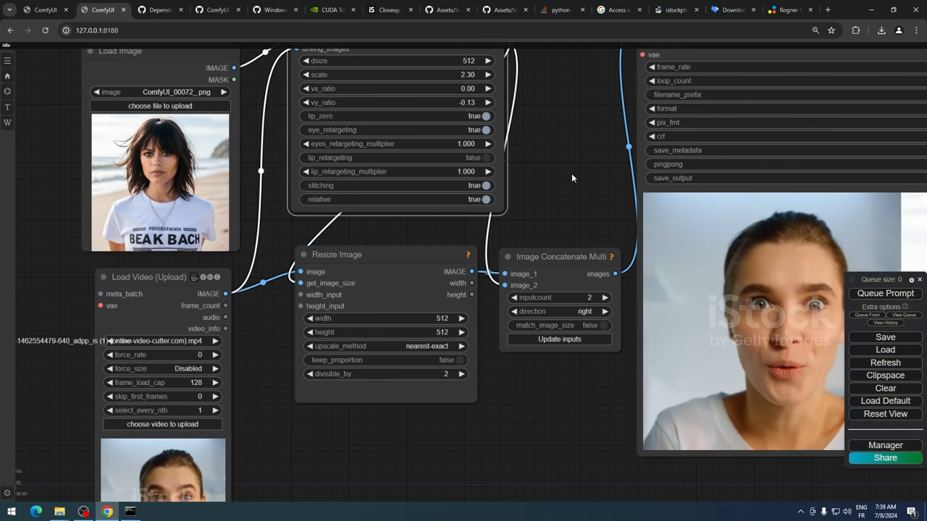